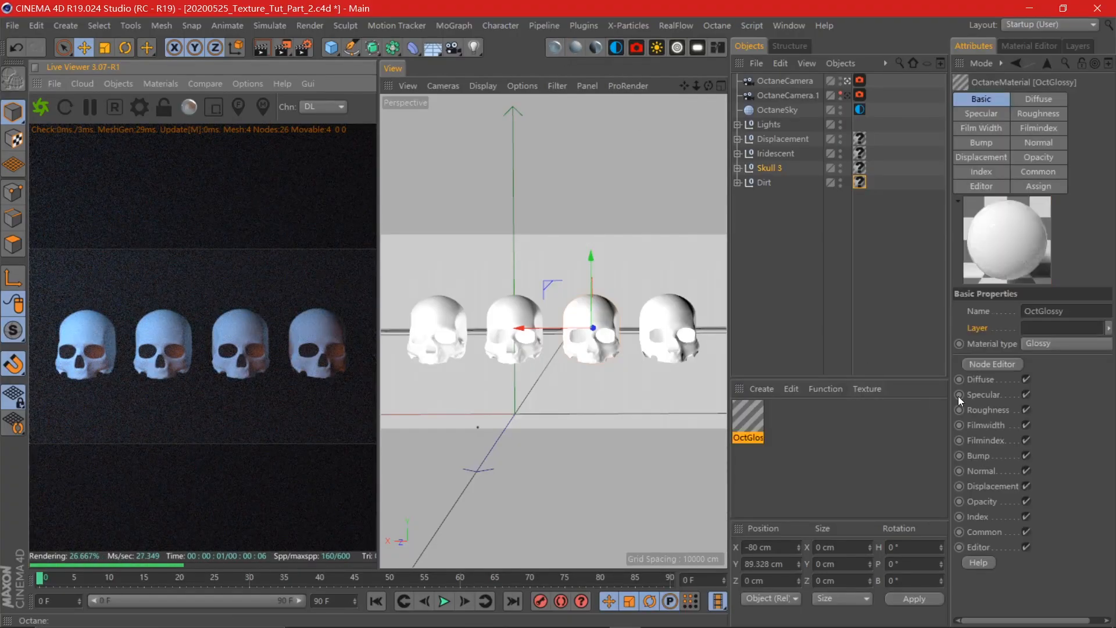
- Drive the glossy material's diffuse from an RgbSpectrum node at V 9%, then review index and roughness
{"action": "left_click", "coordinate": [991, 364]}
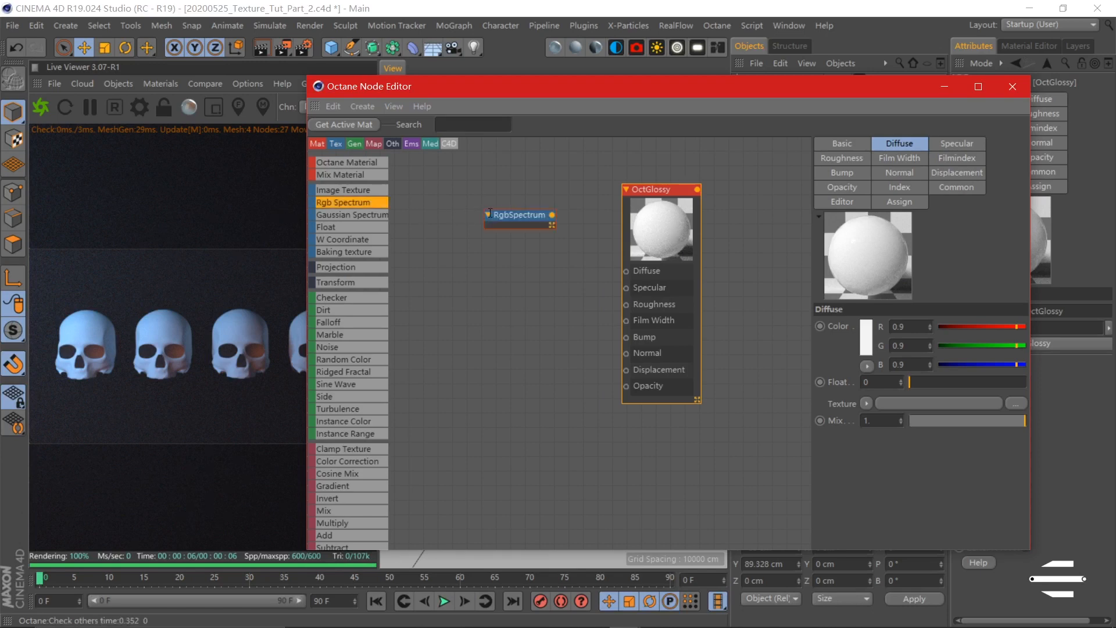
{"action": "left_click_drag", "start_coordinate": [551, 214], "coordinate": [625, 271]}
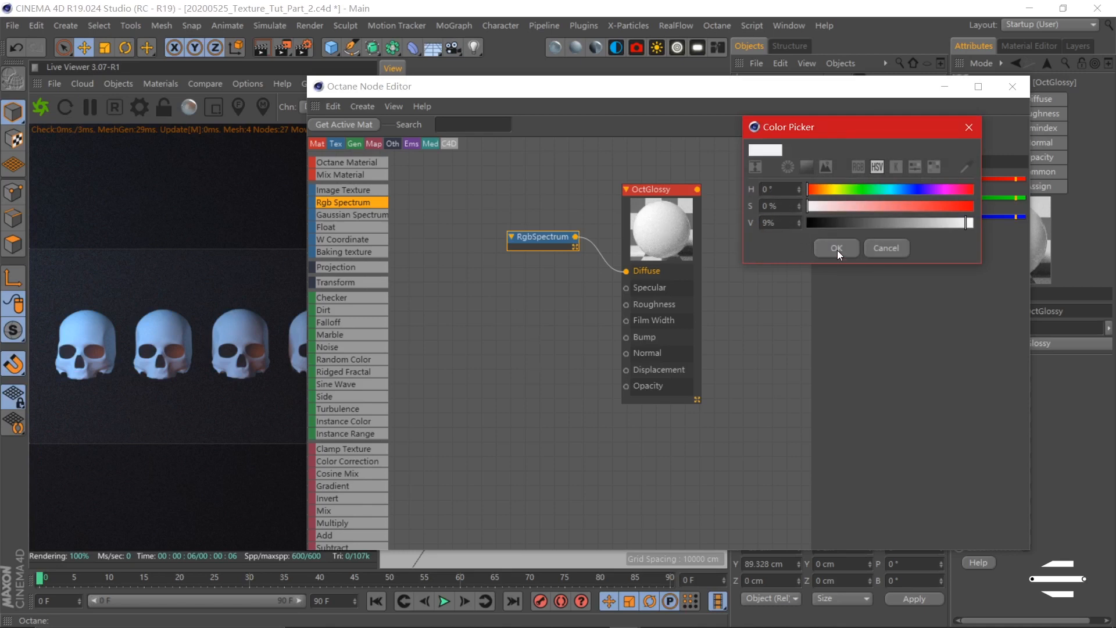
{"action": "left_click", "coordinate": [835, 247]}
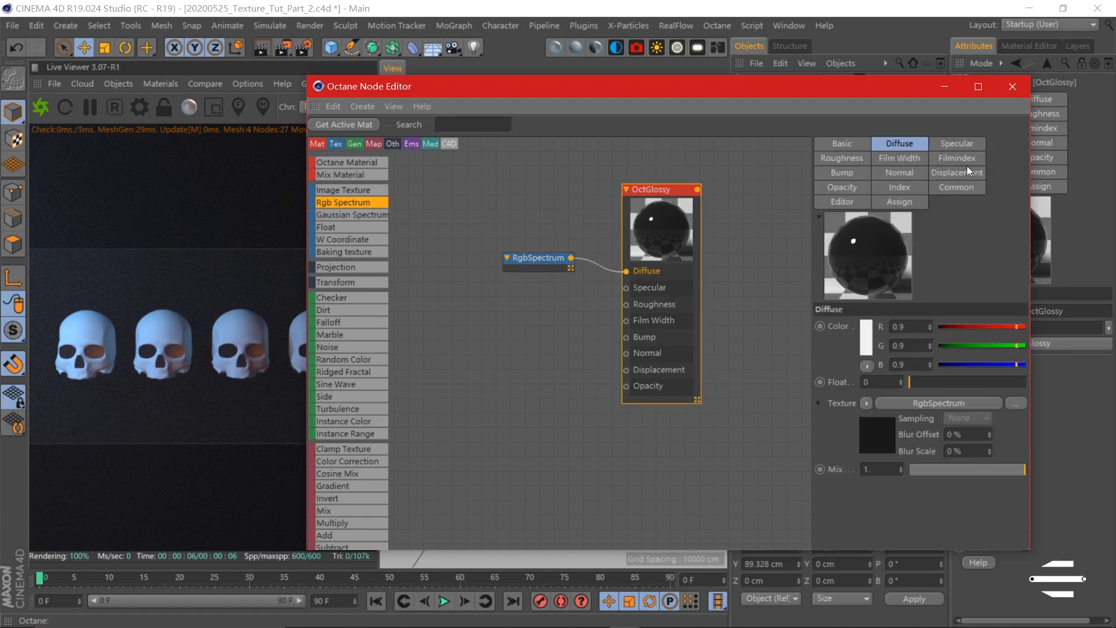
{"action": "left_click", "coordinate": [899, 187]}
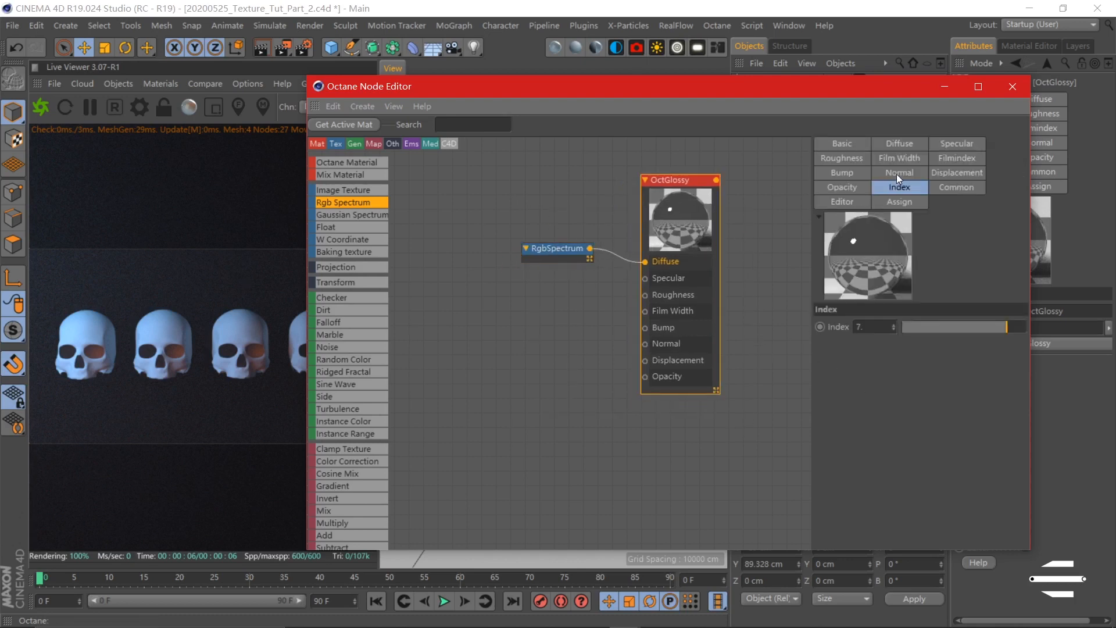
{"action": "left_click", "coordinate": [842, 157]}
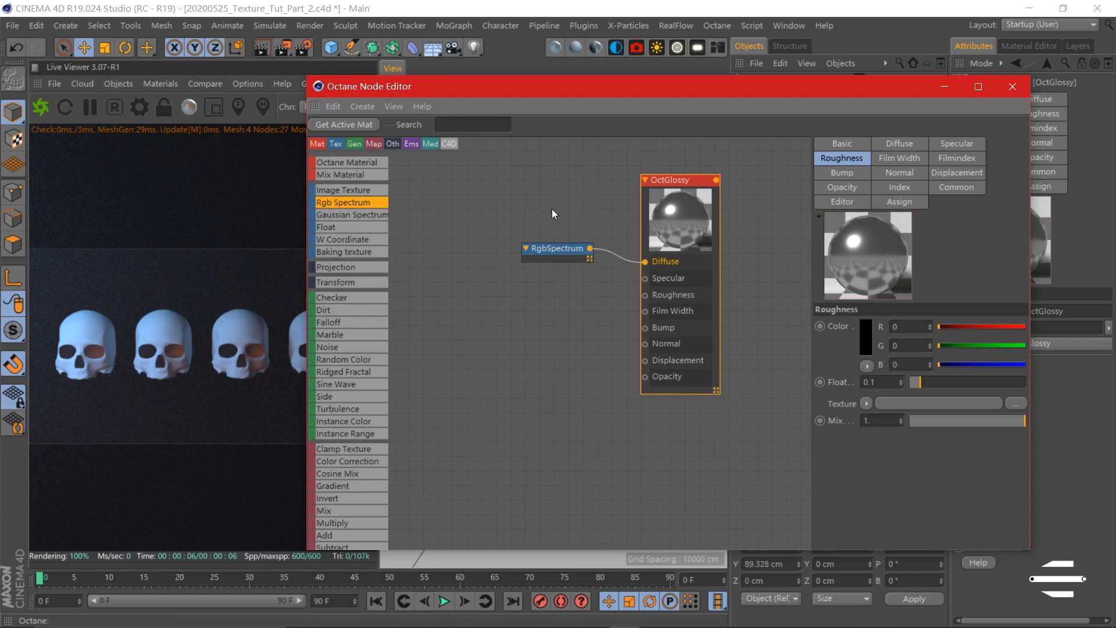
{"action": "mouse_move", "coordinate": [356, 466]}
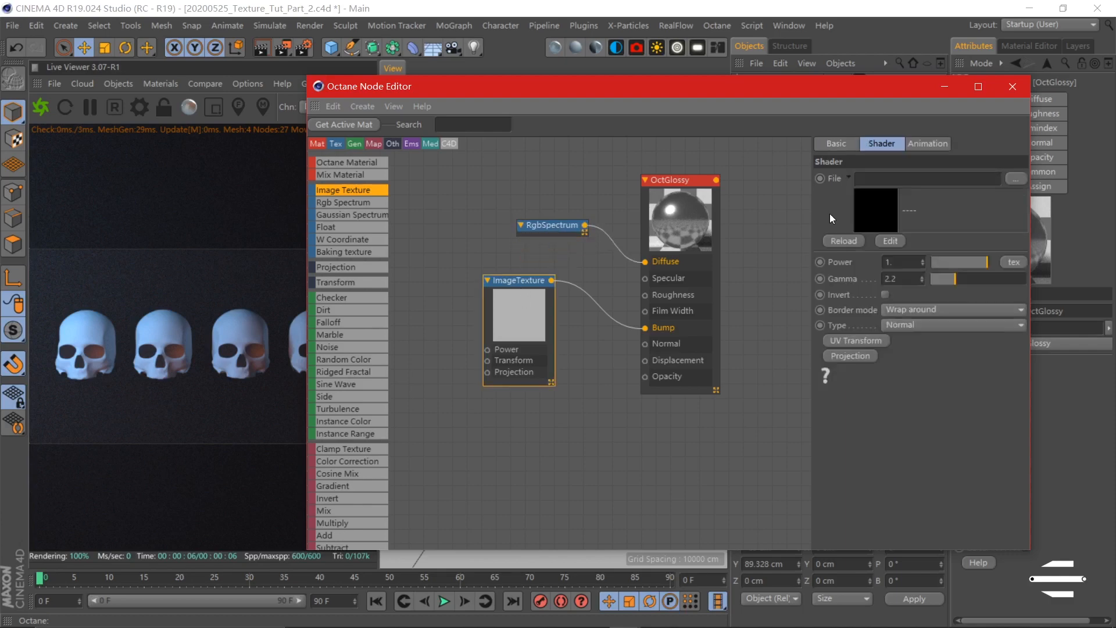
- Load grunge-texture 03 into the bump ImageTexture node and answer the copy-to-project prompt
{"action": "left_click", "coordinate": [1017, 178]}
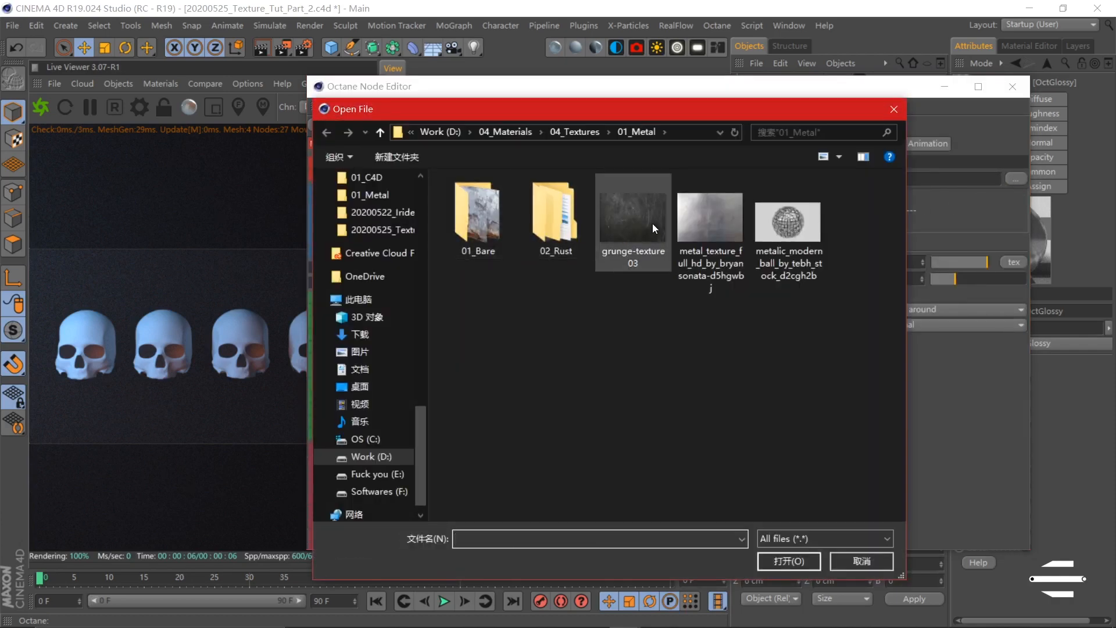
{"action": "left_click", "coordinate": [788, 560]}
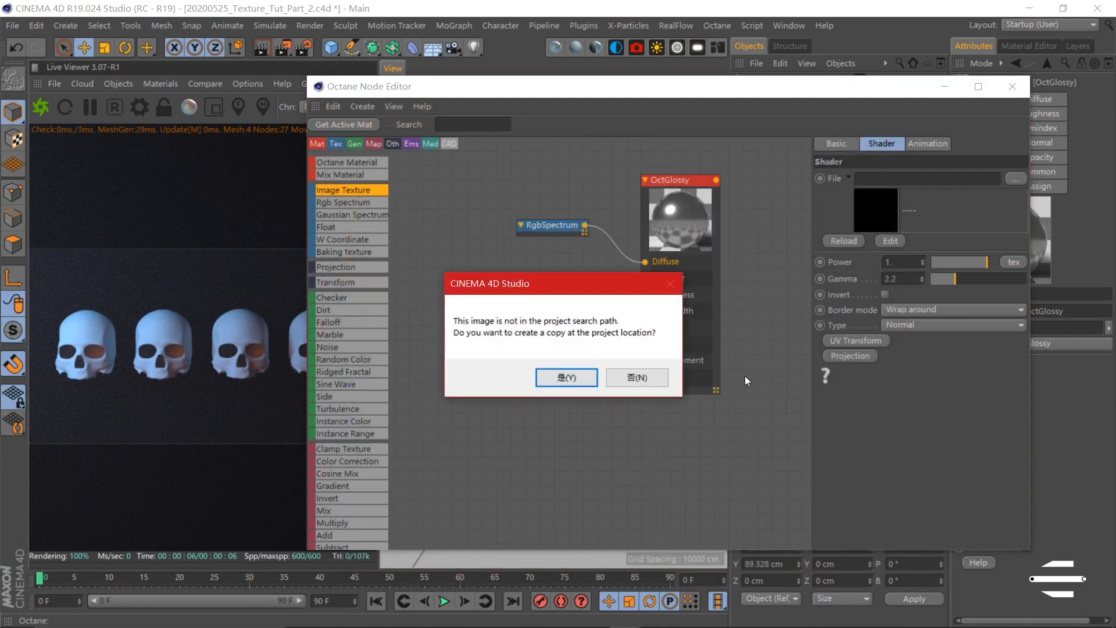
{"action": "left_click", "coordinate": [567, 377]}
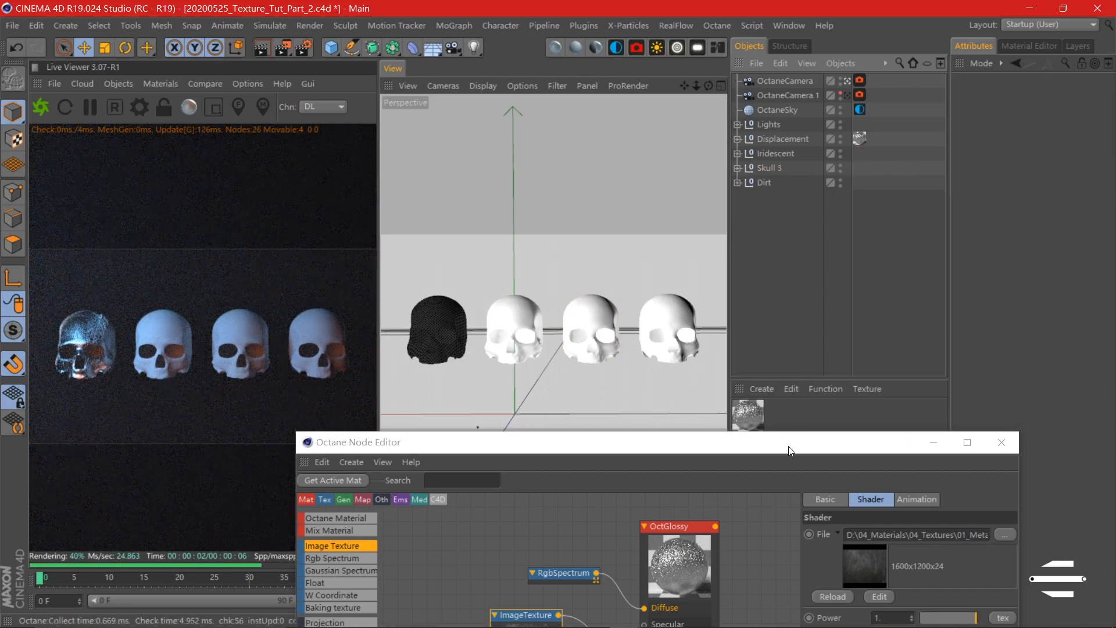
{"action": "mouse_move", "coordinate": [860, 138]}
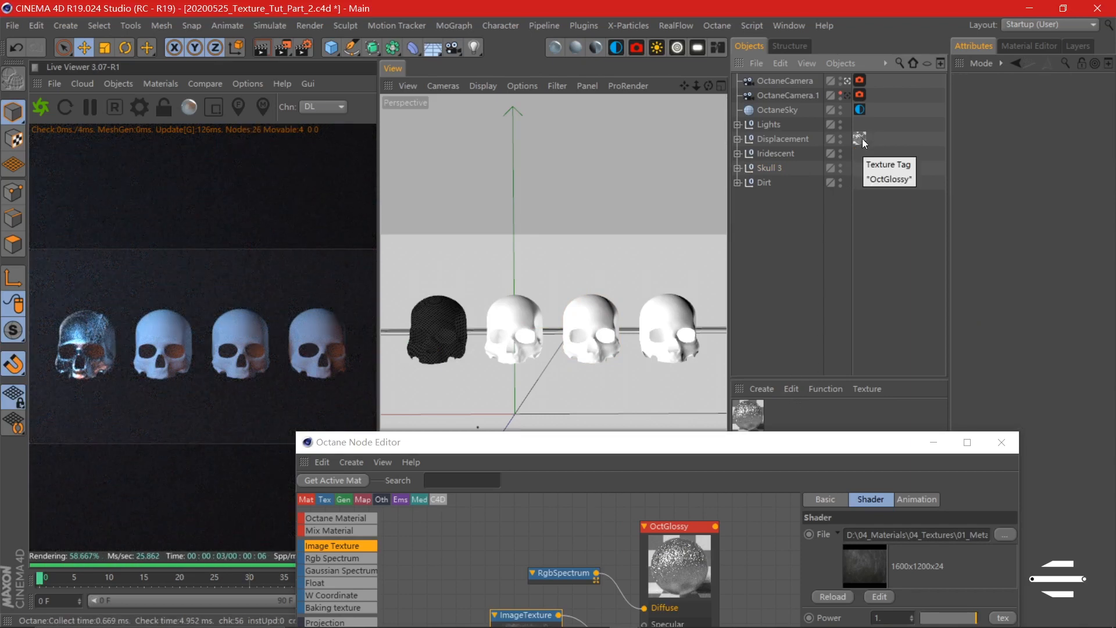
{"action": "left_click", "coordinate": [859, 139]}
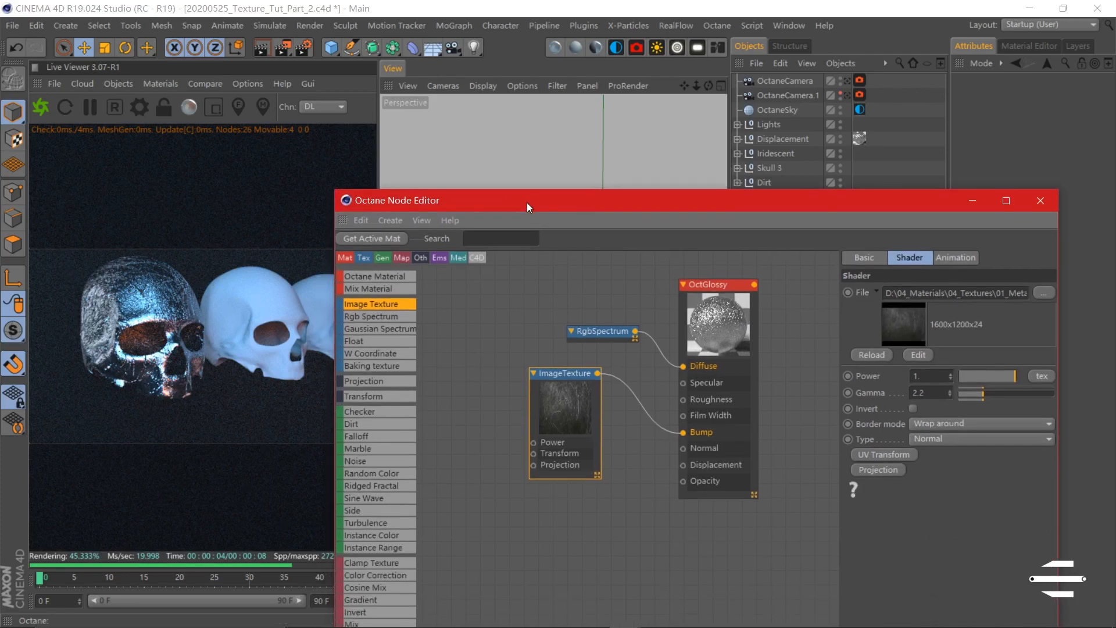
{"action": "left_click_drag", "start_coordinate": [527, 200], "coordinate": [511, 139]}
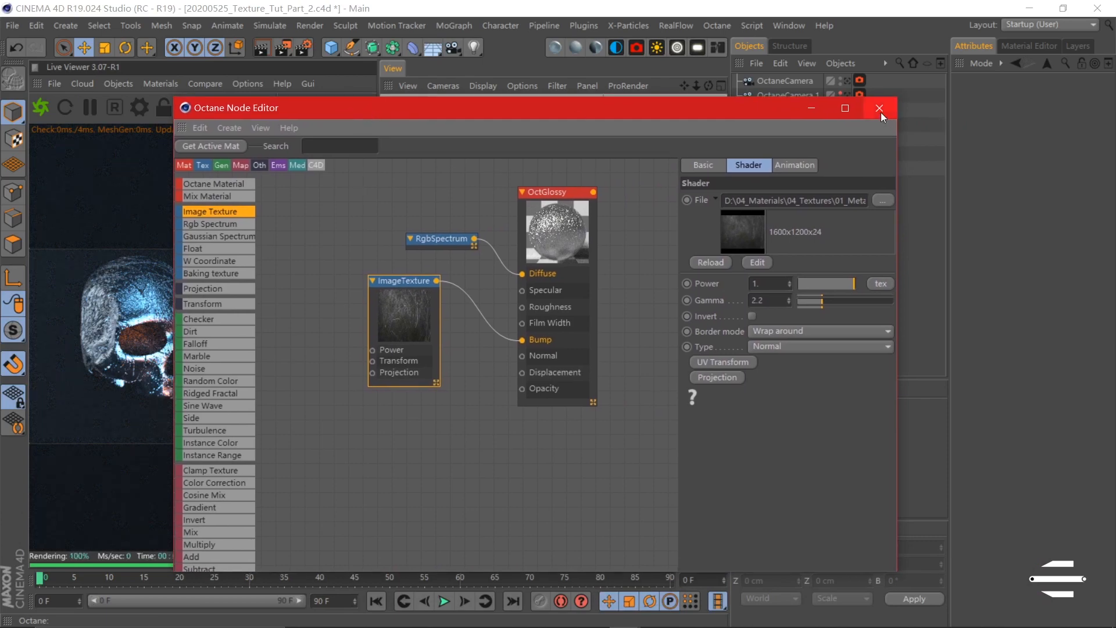
- Set the second skull's copied material tag to UVW Mapping projection
{"action": "left_click", "coordinate": [880, 109]}
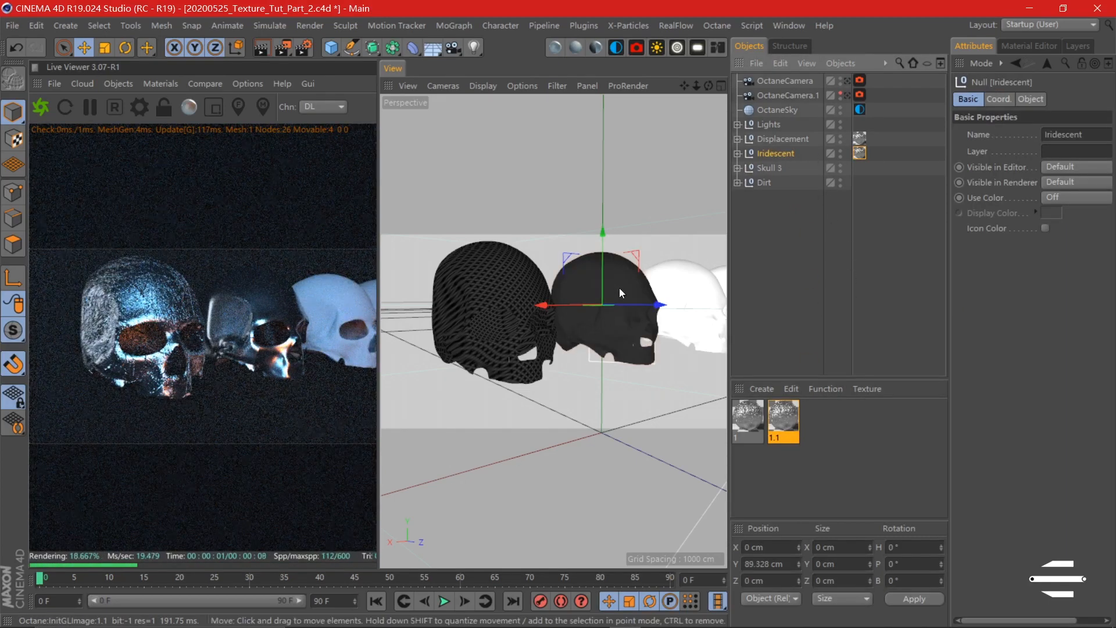
{"action": "left_click", "coordinate": [859, 154]}
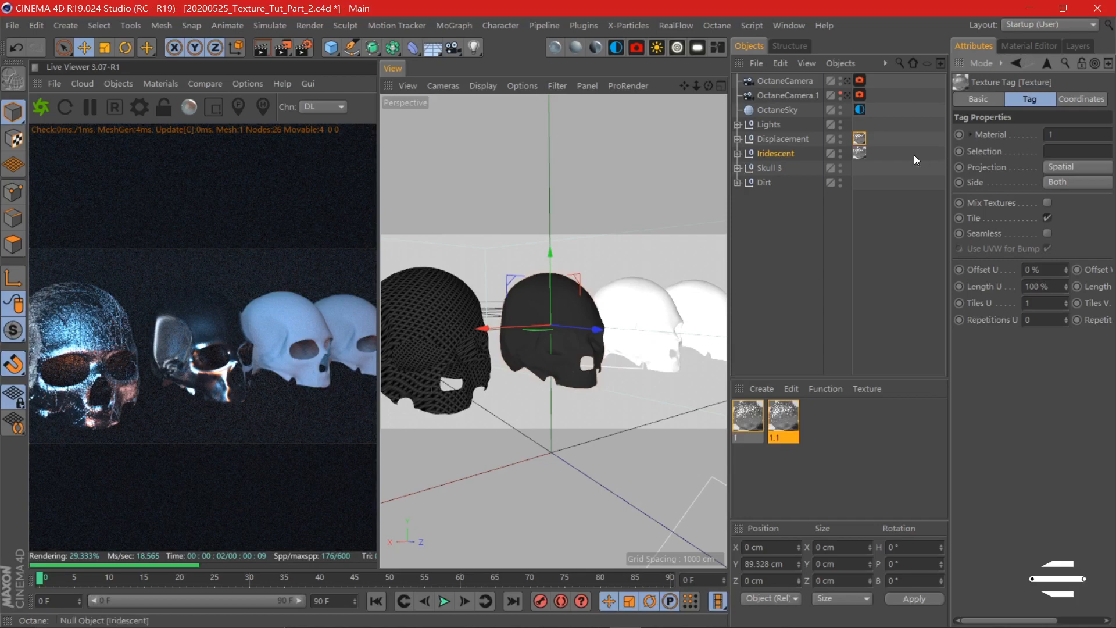
{"action": "left_click", "coordinate": [1061, 166]}
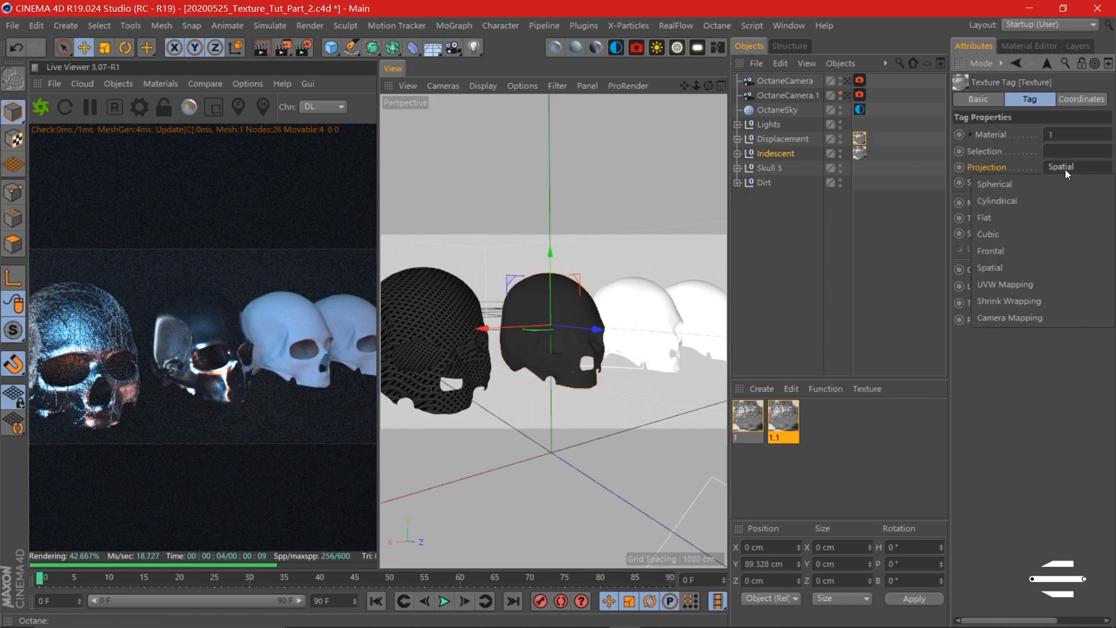
{"action": "mouse_move", "coordinate": [1009, 184]}
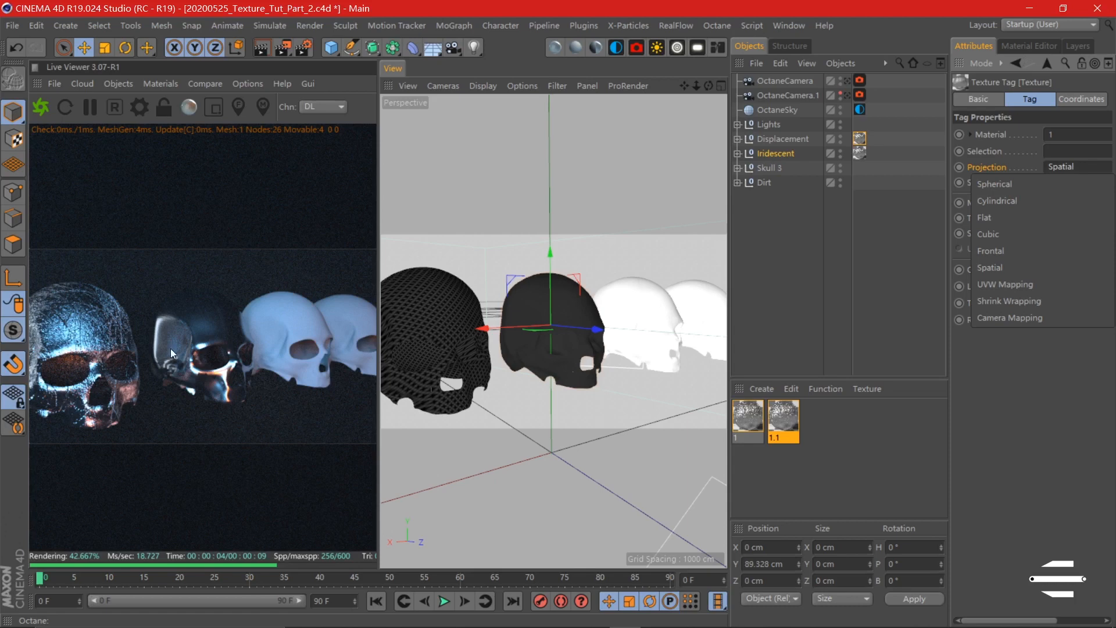
{"action": "mouse_move", "coordinate": [138, 414]}
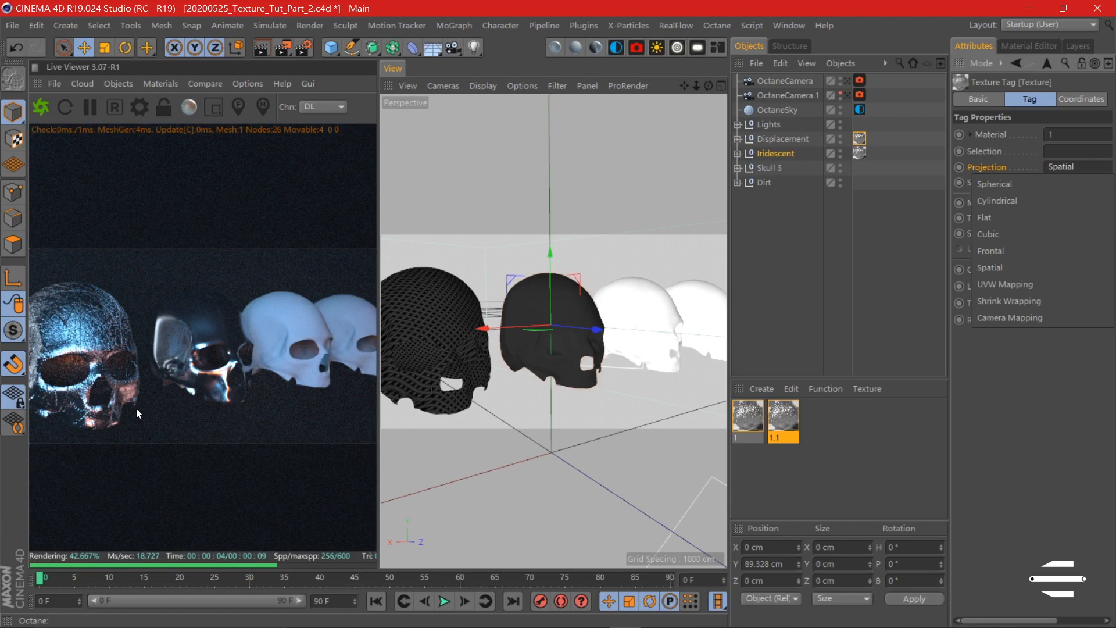
{"action": "mouse_move", "coordinate": [820, 257]}
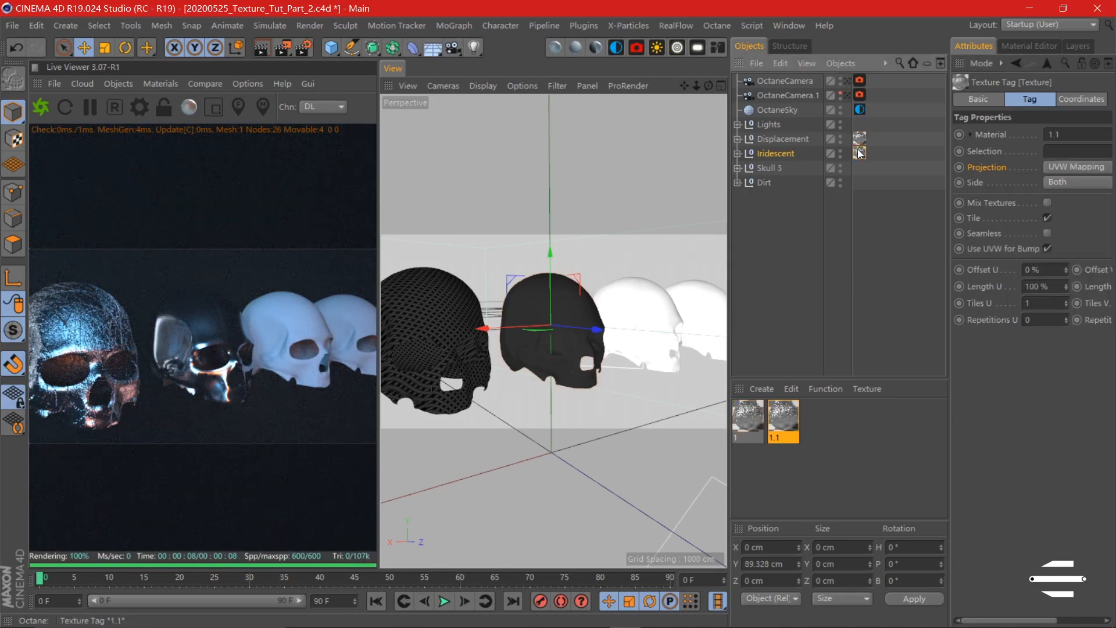
{"action": "left_click", "coordinate": [1077, 166]}
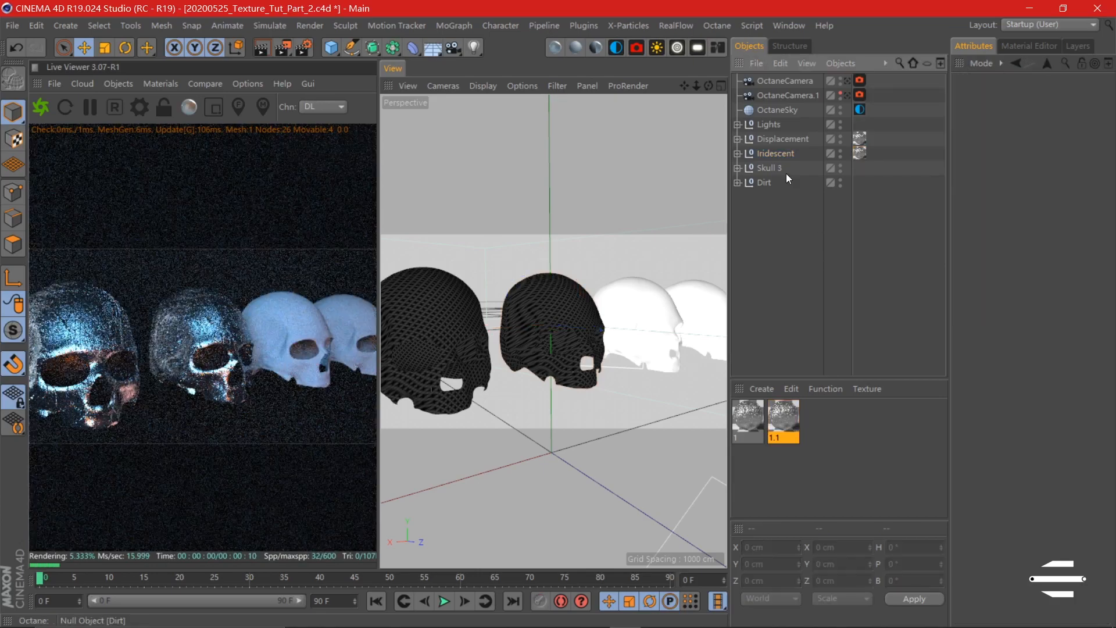
- Give material 2 a thin-film coating with film index 1 and film width about 0.16
{"action": "left_click", "coordinate": [860, 153]}
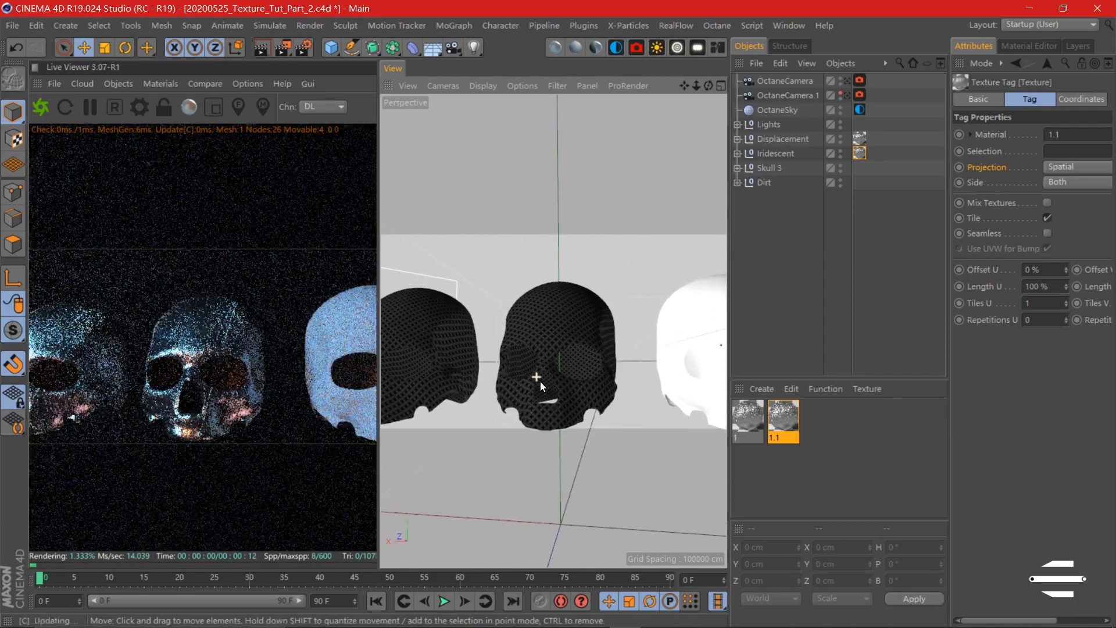
{"action": "left_click", "coordinate": [782, 416]}
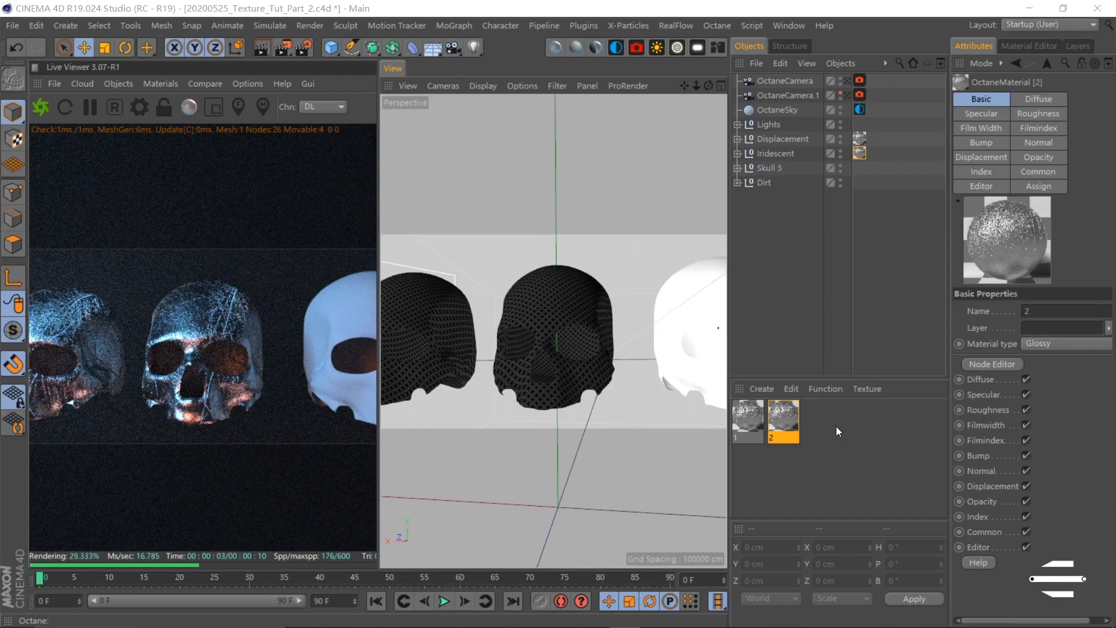
{"action": "left_click", "coordinate": [1038, 128]}
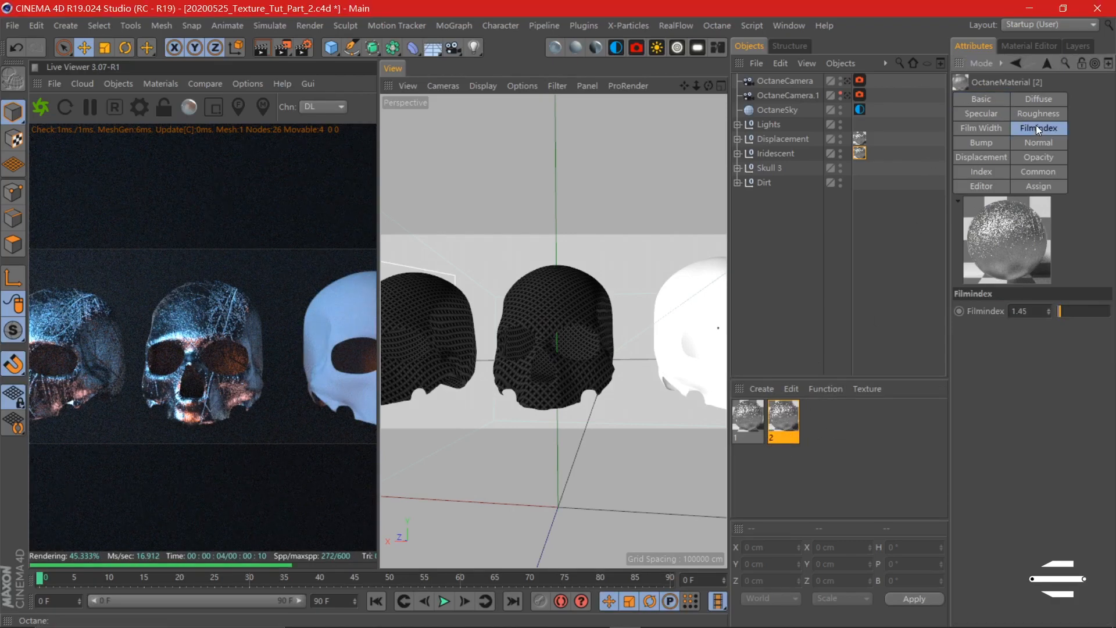
{"action": "left_click", "coordinate": [1025, 312]}
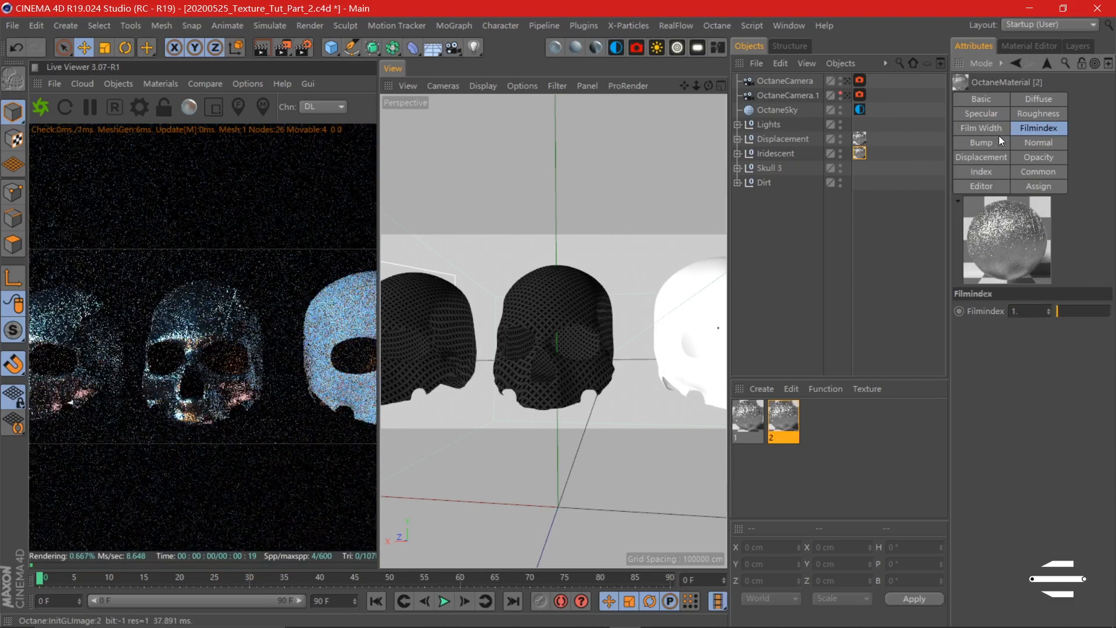
{"action": "left_click", "coordinate": [982, 128]}
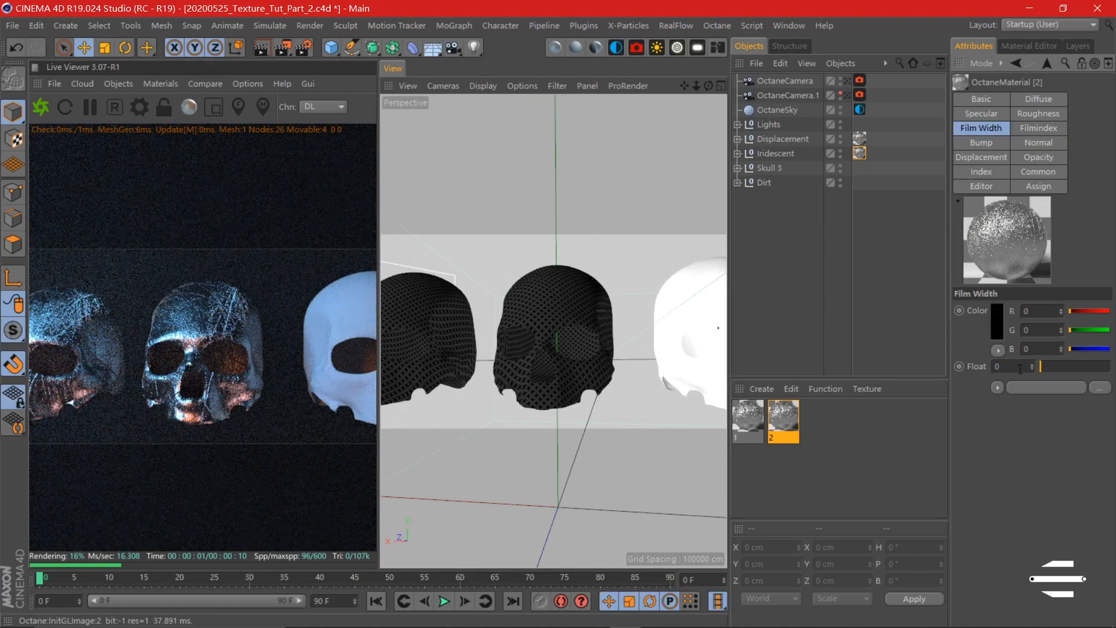
{"action": "type", "text": "0.2"}
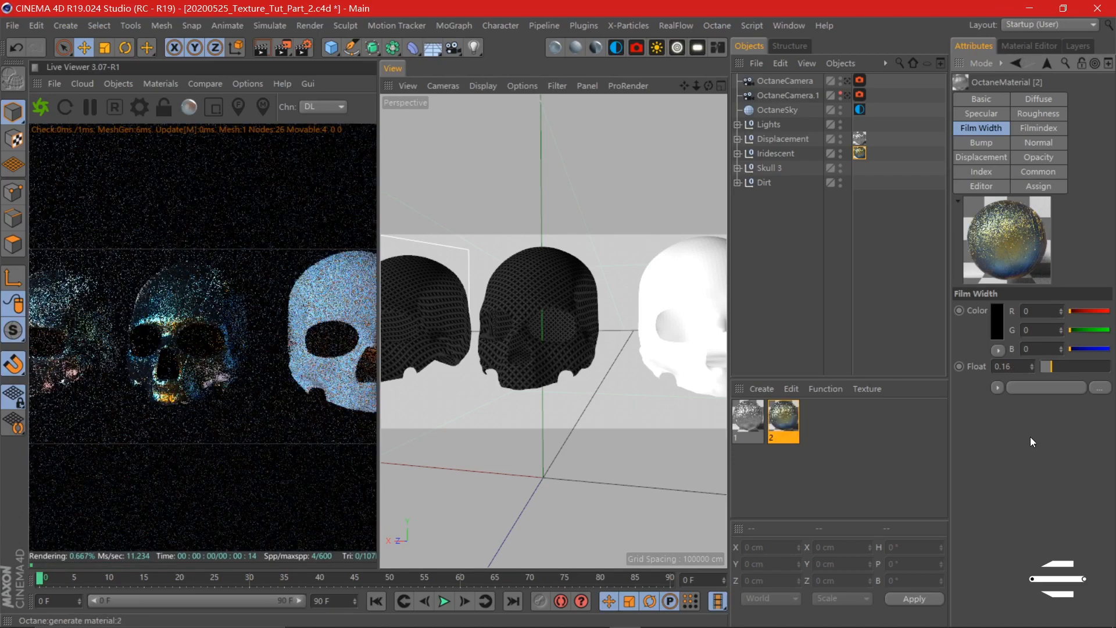
{"action": "left_click", "coordinate": [1009, 367]}
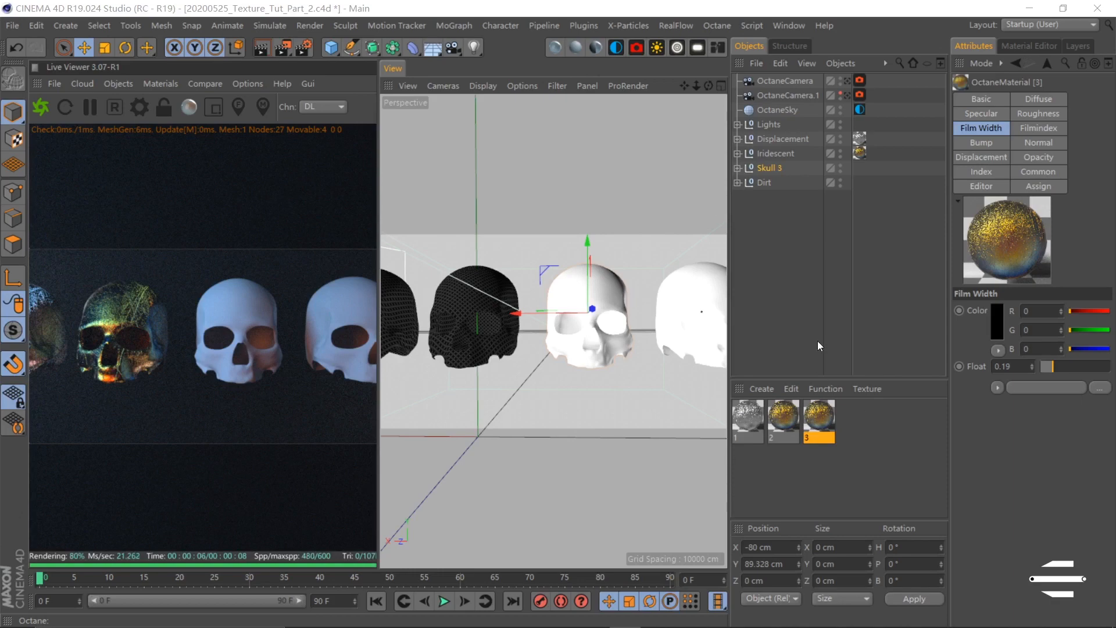
- Switch Skull 3's texture tag to Spatial projection and bring up material 3 for editing
{"action": "left_click", "coordinate": [859, 167]}
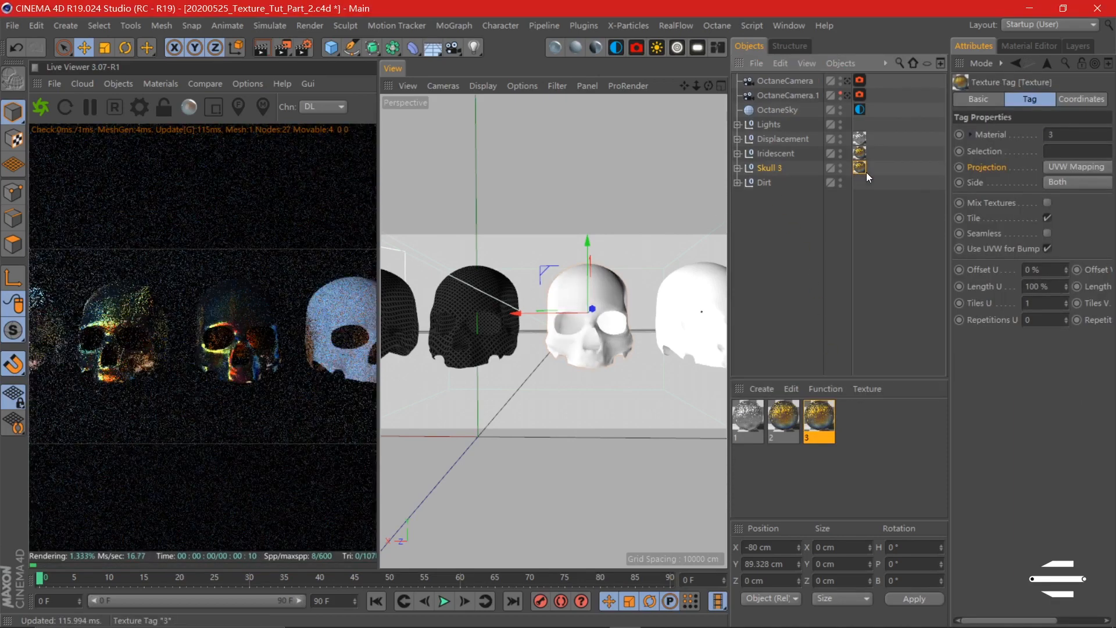
{"action": "left_click", "coordinate": [1077, 166]}
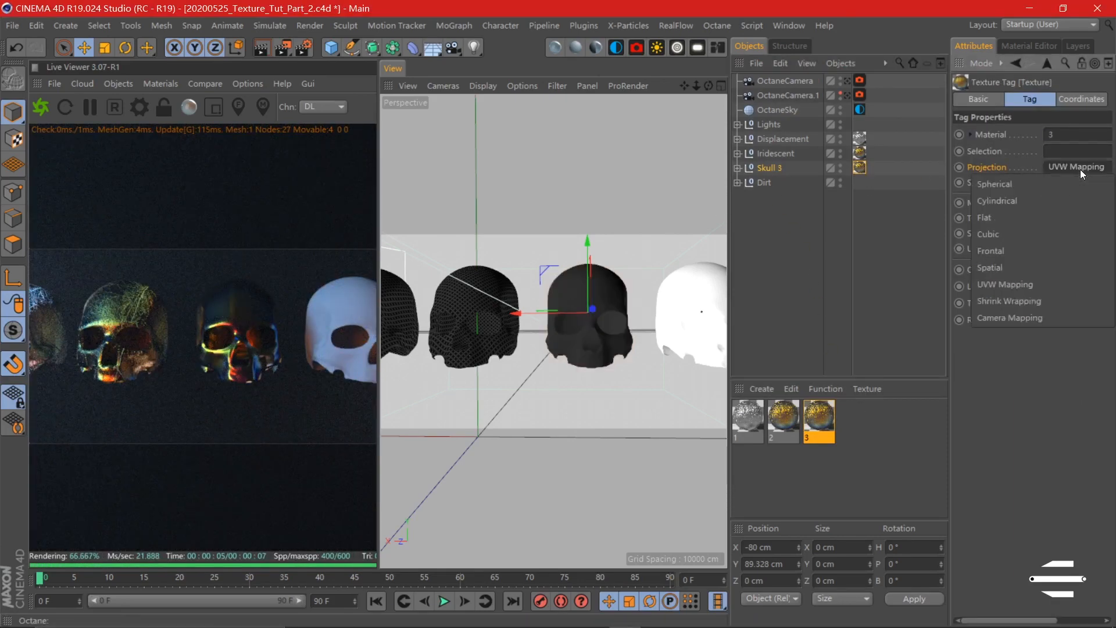
{"action": "left_click", "coordinate": [989, 267]}
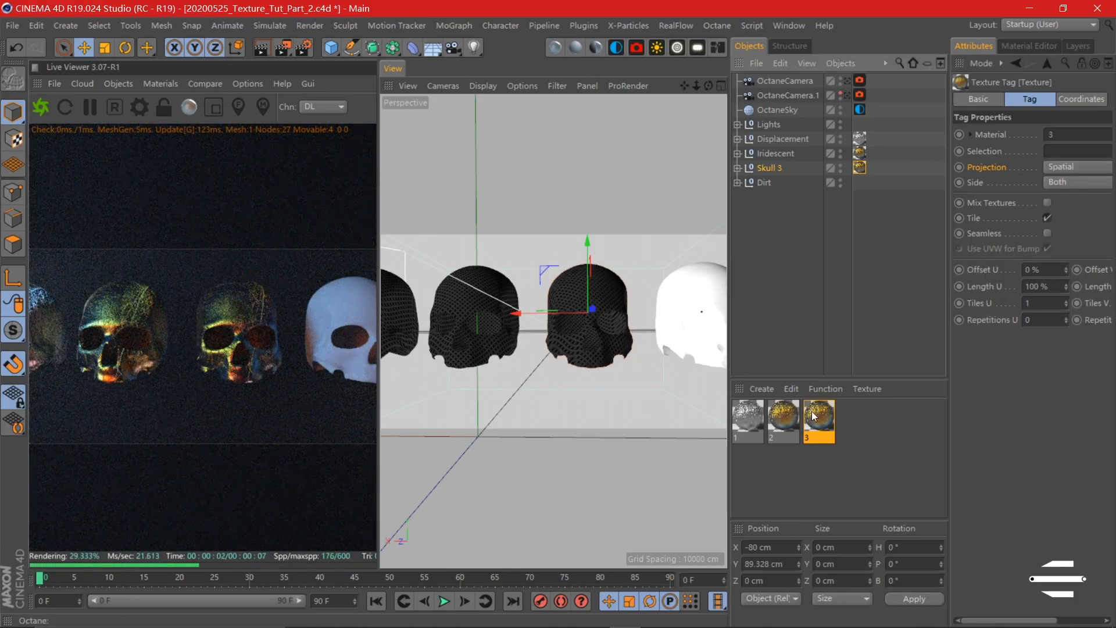
{"action": "double_click", "coordinate": [818, 420]}
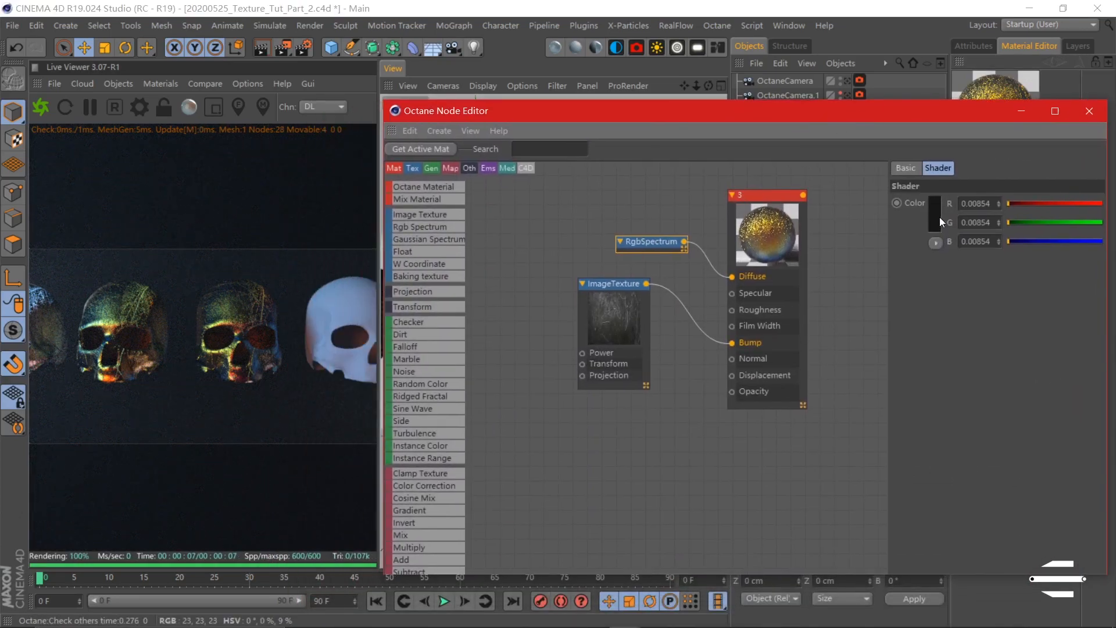
- Change material 3's RgbSpectrum to light grey and adjust its thin-film width
{"action": "left_click", "coordinate": [926, 202]}
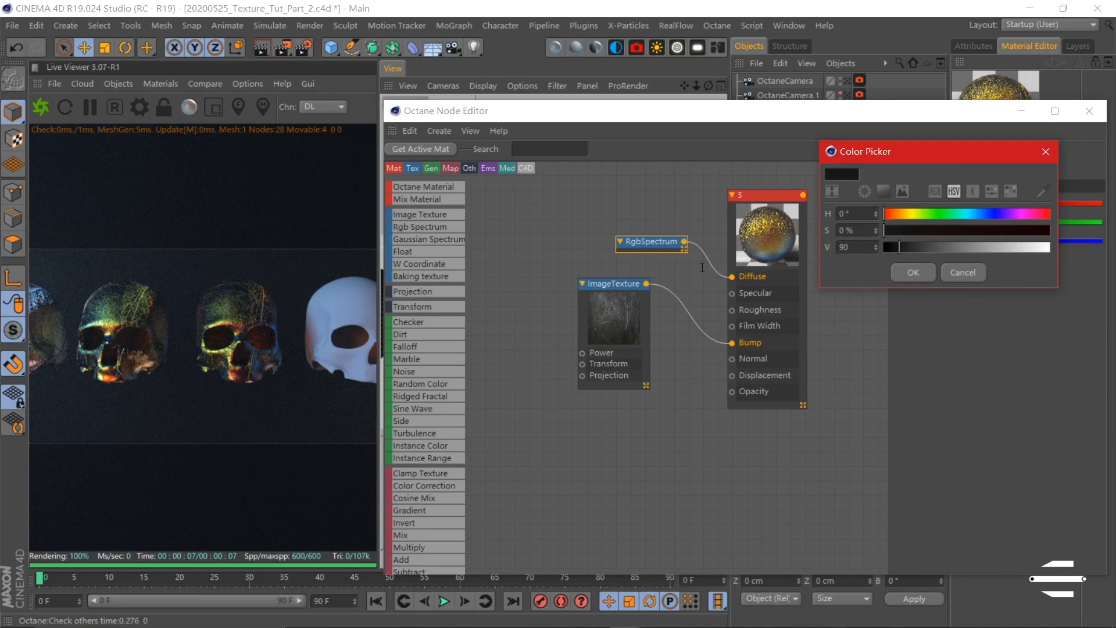
{"action": "left_click", "coordinate": [914, 273]}
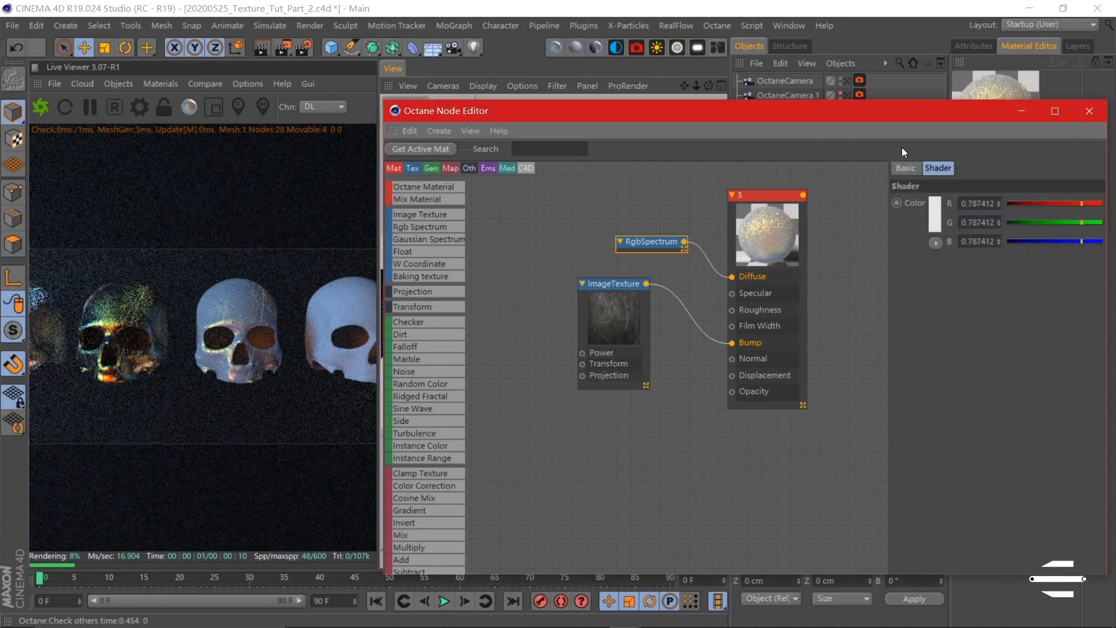
{"action": "left_click", "coordinate": [752, 276]}
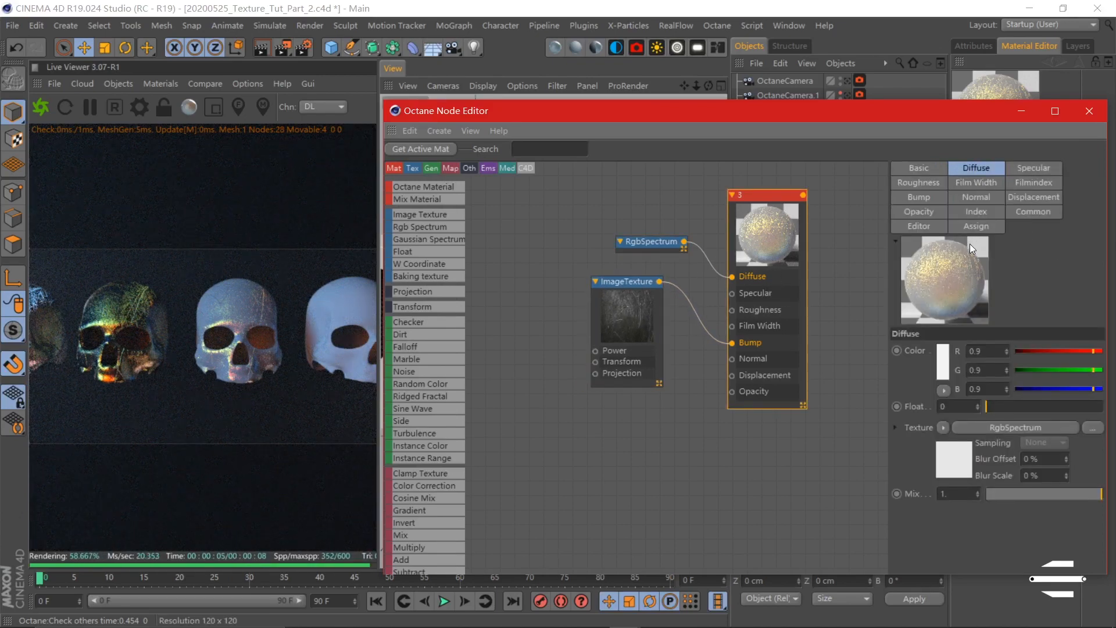
{"action": "left_click", "coordinate": [976, 183]}
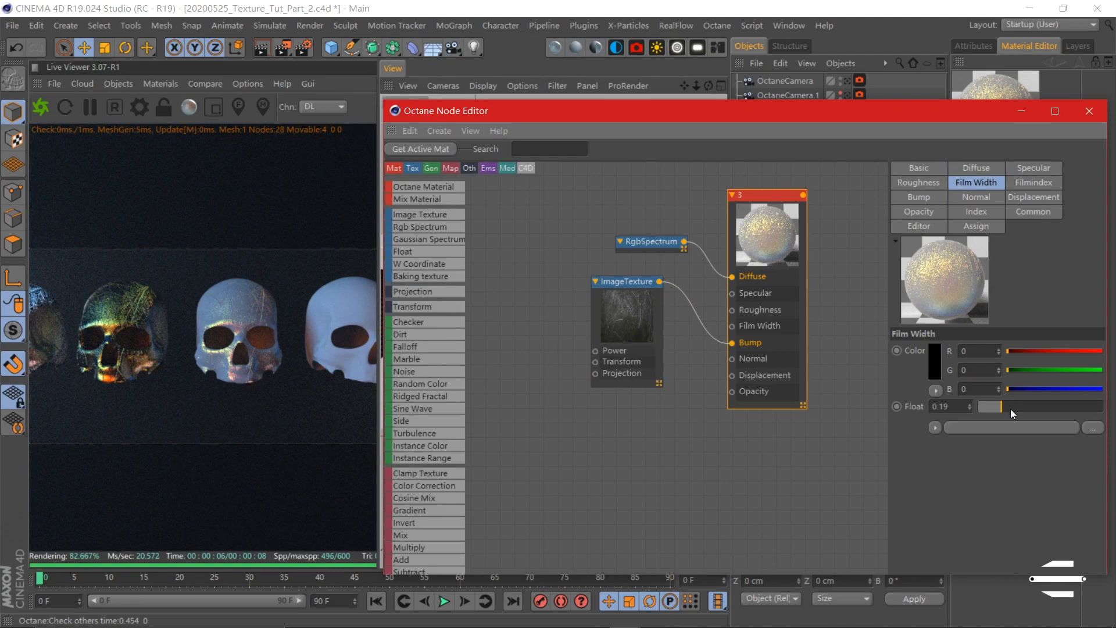
{"action": "left_click_drag", "start_coordinate": [1001, 407], "coordinate": [1011, 407]}
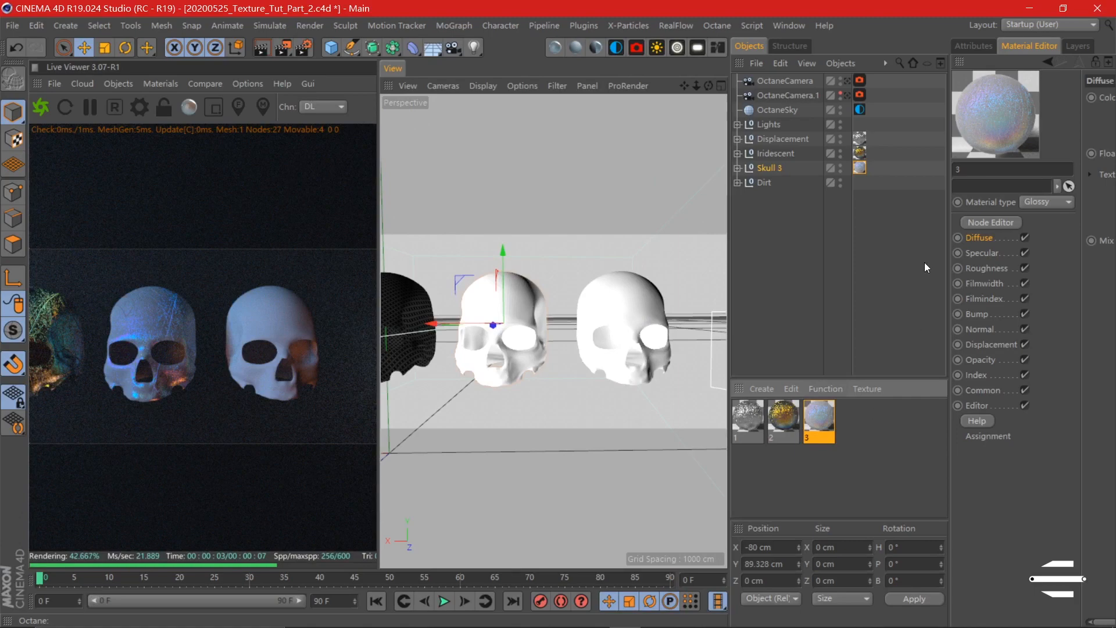
- Wire the pasted gold Octane Mat into Material1 and material 3 into Material2 of a new Octane Mix
{"action": "left_click", "coordinate": [991, 221]}
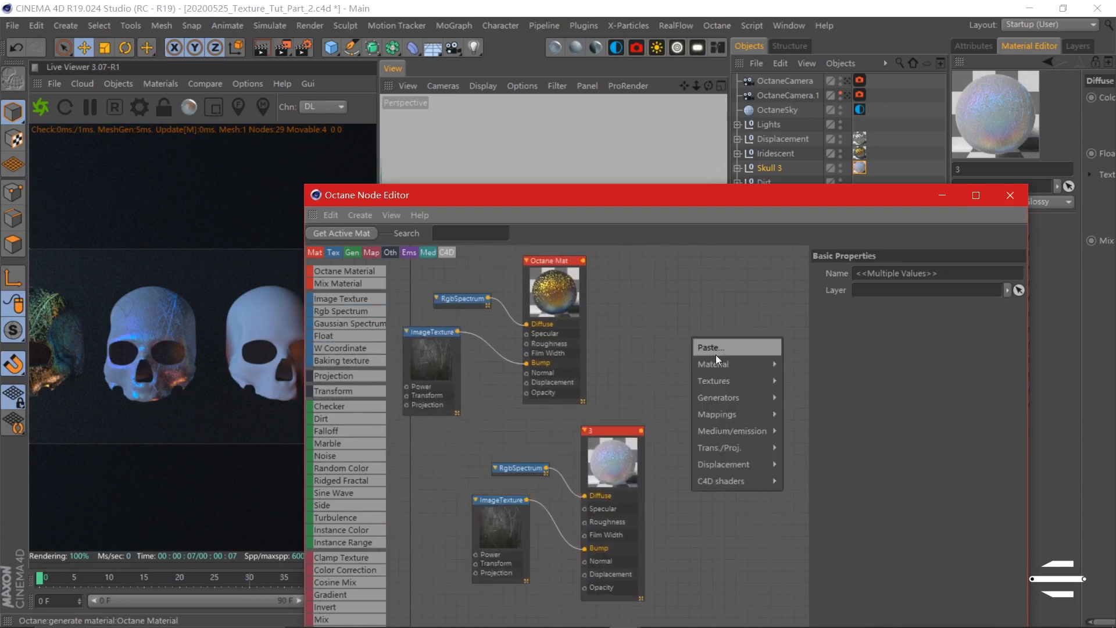
{"action": "left_click", "coordinate": [713, 364]}
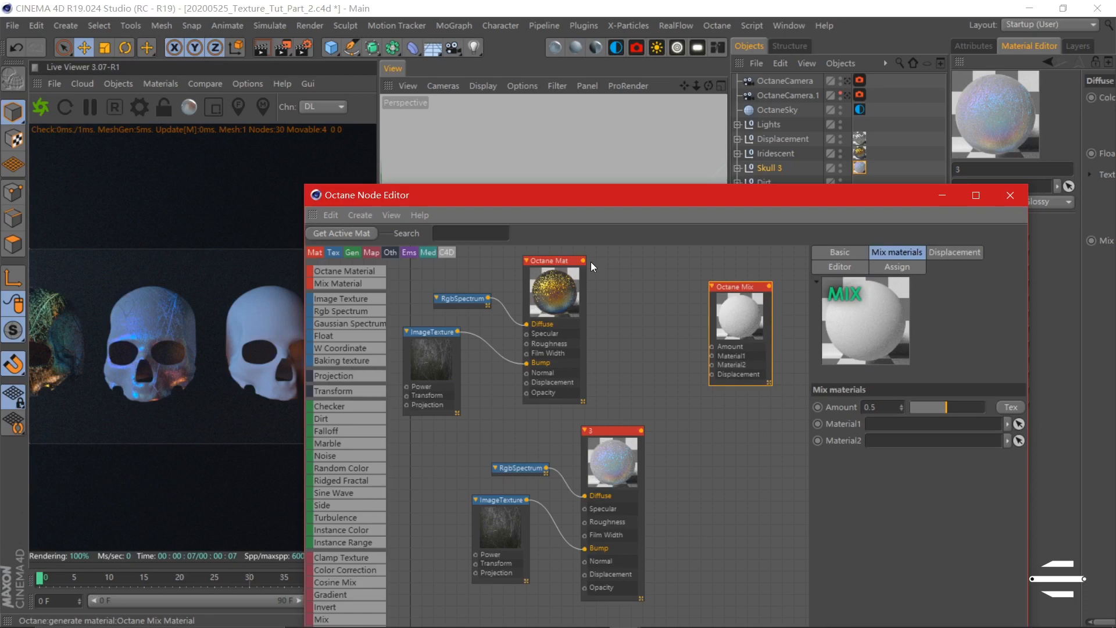
{"action": "left_click_drag", "start_coordinate": [578, 260], "coordinate": [711, 355]}
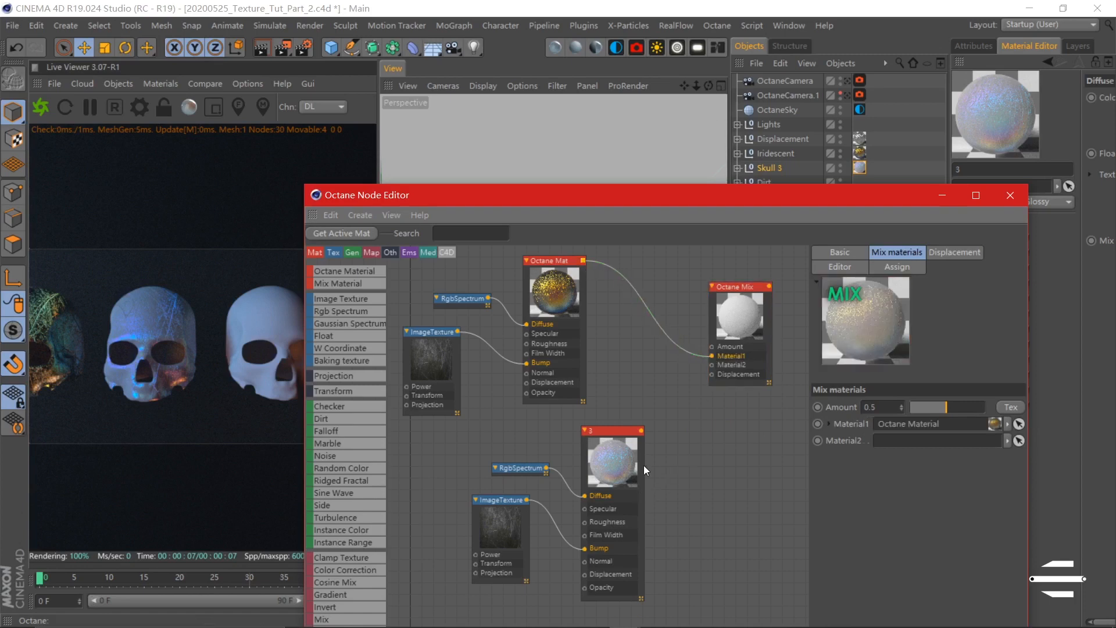
{"action": "left_click_drag", "start_coordinate": [637, 430], "coordinate": [708, 364]}
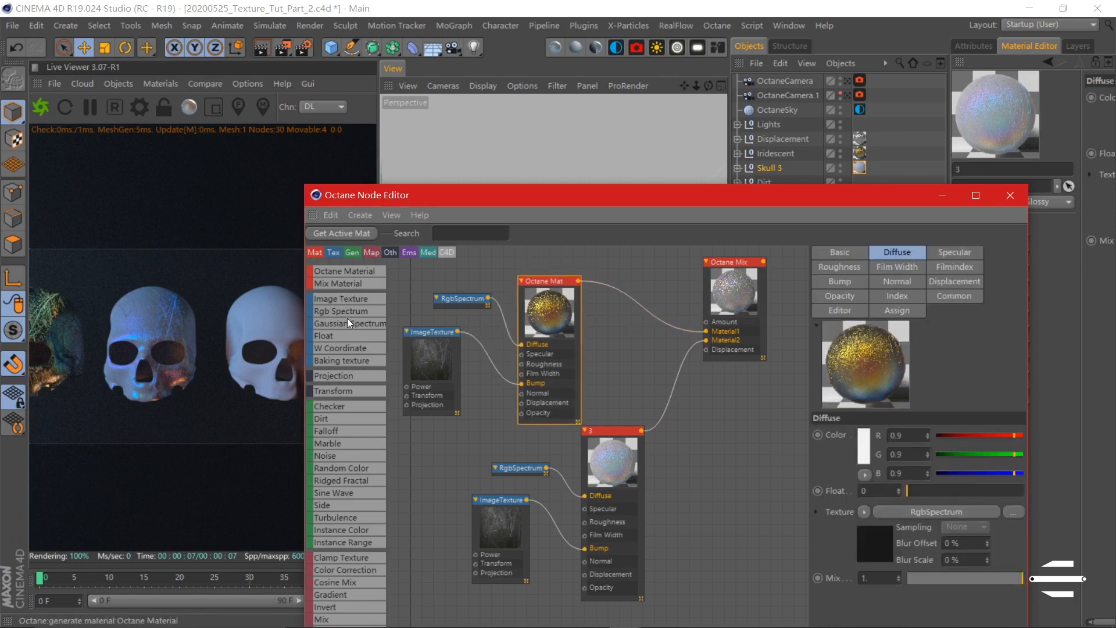
{"action": "mouse_move", "coordinate": [335, 423]}
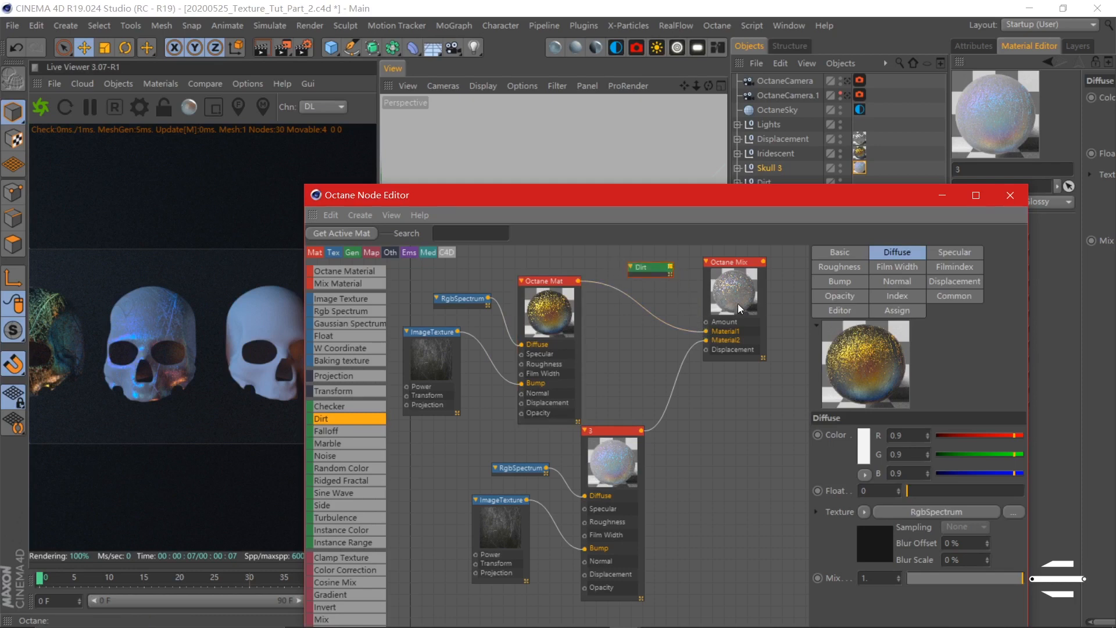
{"action": "mouse_move", "coordinate": [675, 298]}
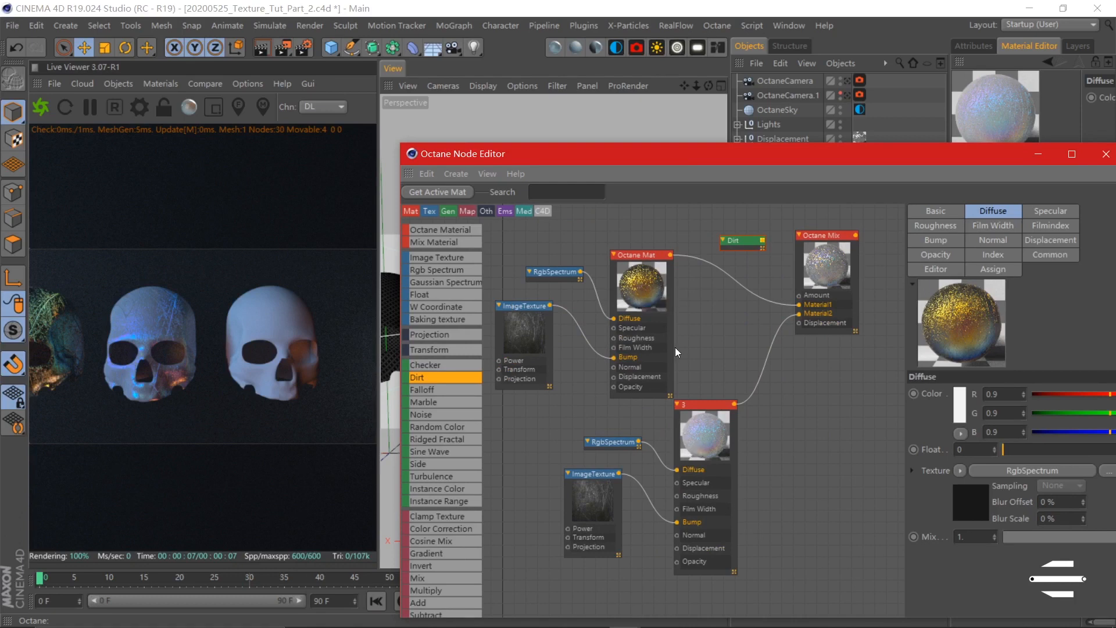
{"action": "mouse_move", "coordinate": [329, 306]}
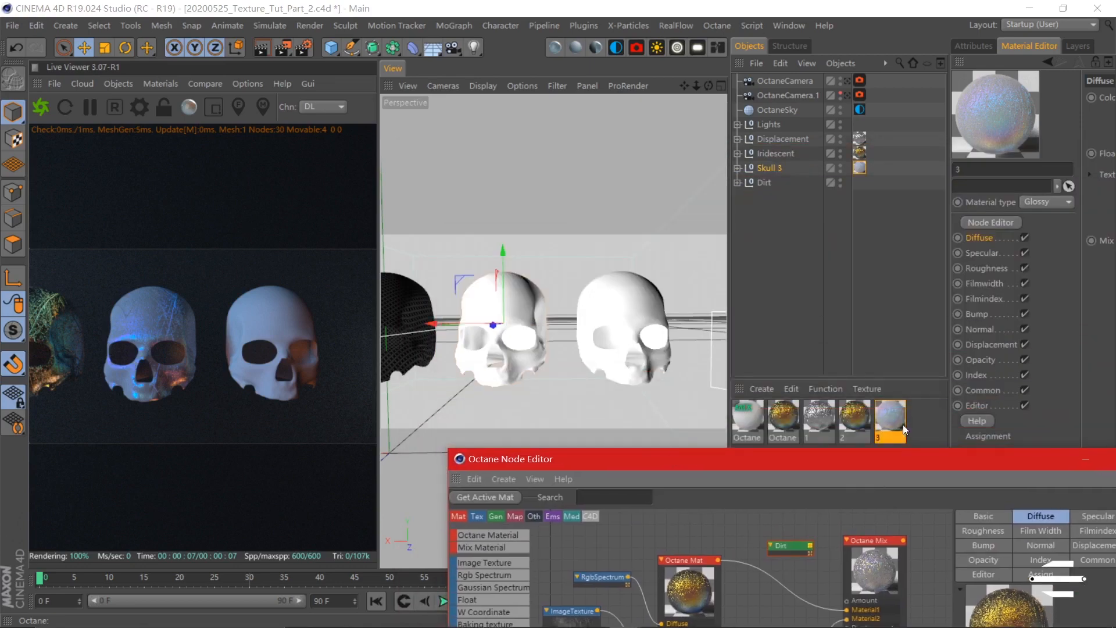
- Assign mix material 4 to the fourth skull and bring its node graph forward
{"action": "left_click", "coordinate": [890, 420]}
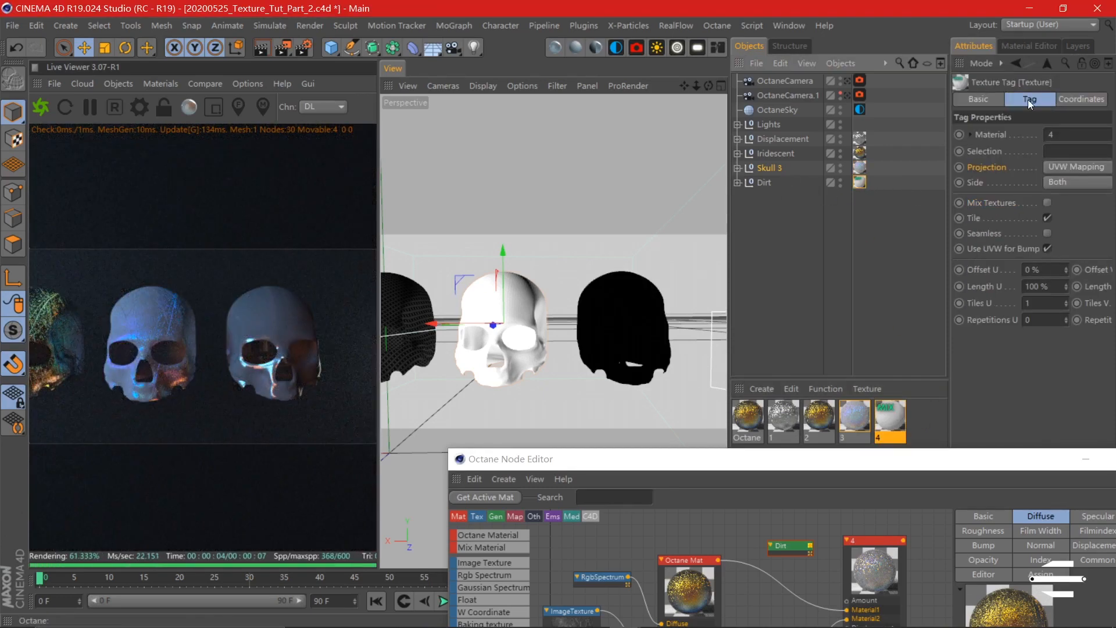
{"action": "left_click", "coordinate": [1077, 166]}
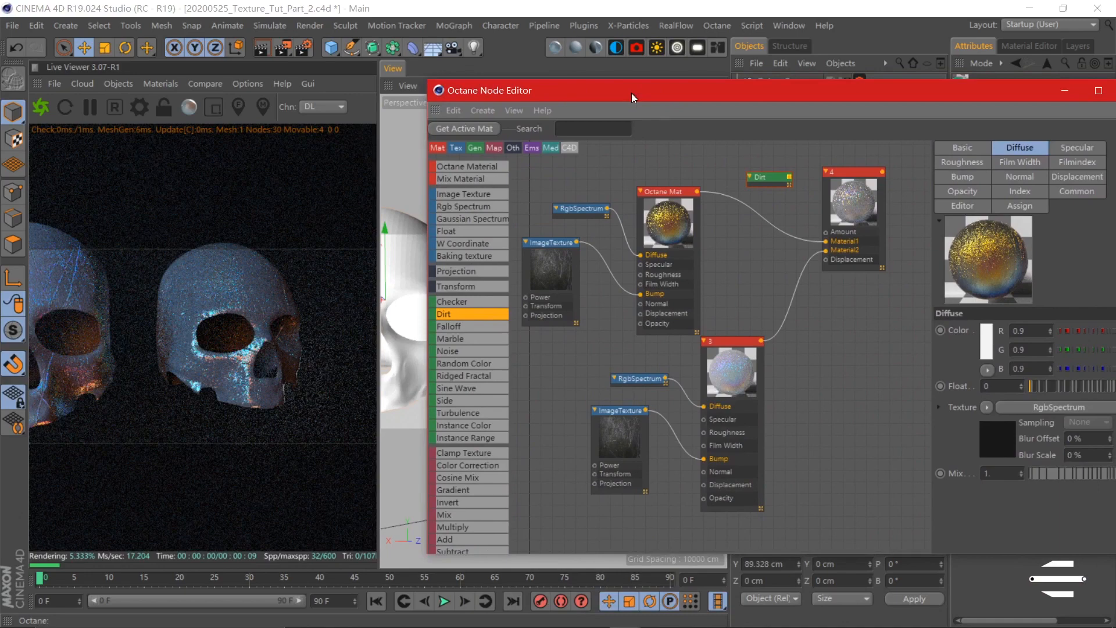
- Connect Dirt to the mix Amount, raise its detail and shrink its radius to 1.833 cm
{"action": "left_click", "coordinate": [731, 183]}
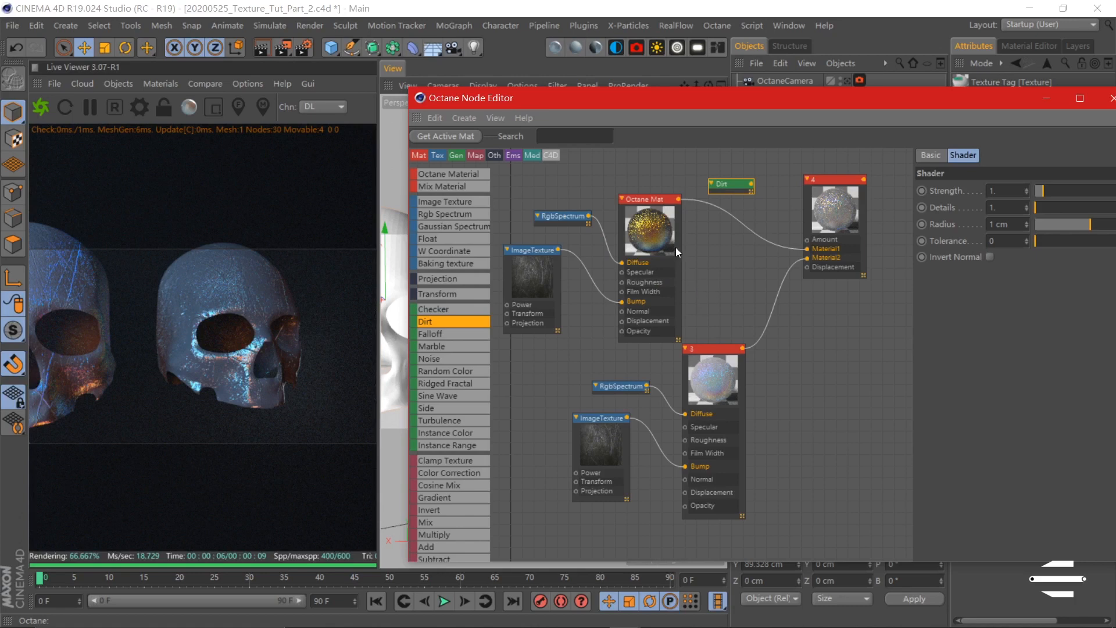
{"action": "mouse_move", "coordinate": [677, 251]}
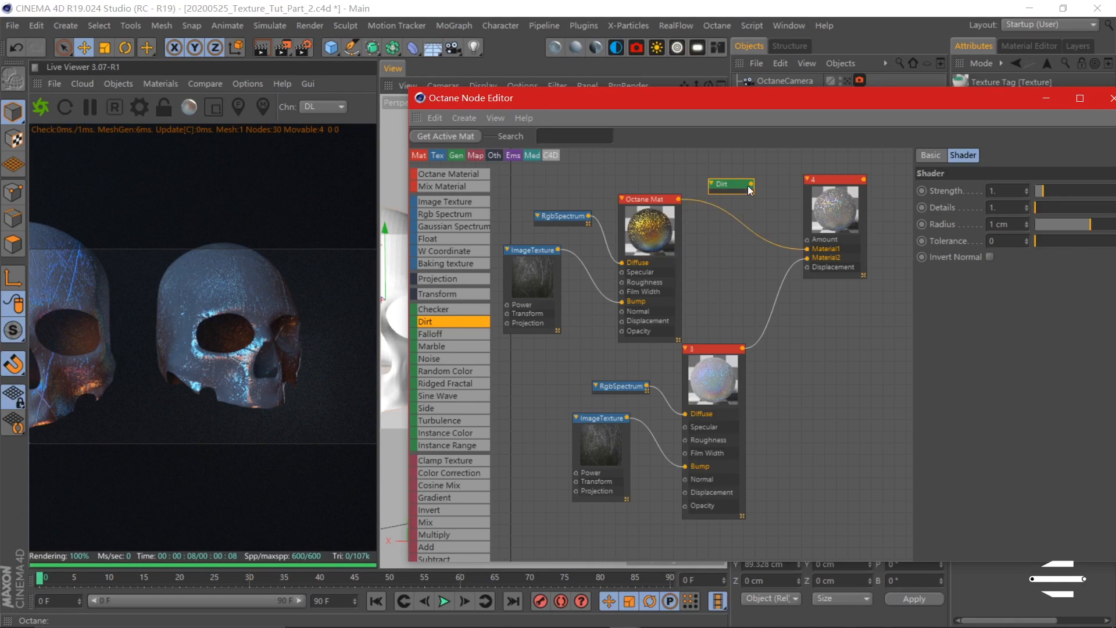
{"action": "left_click_drag", "start_coordinate": [745, 183], "coordinate": [808, 249]}
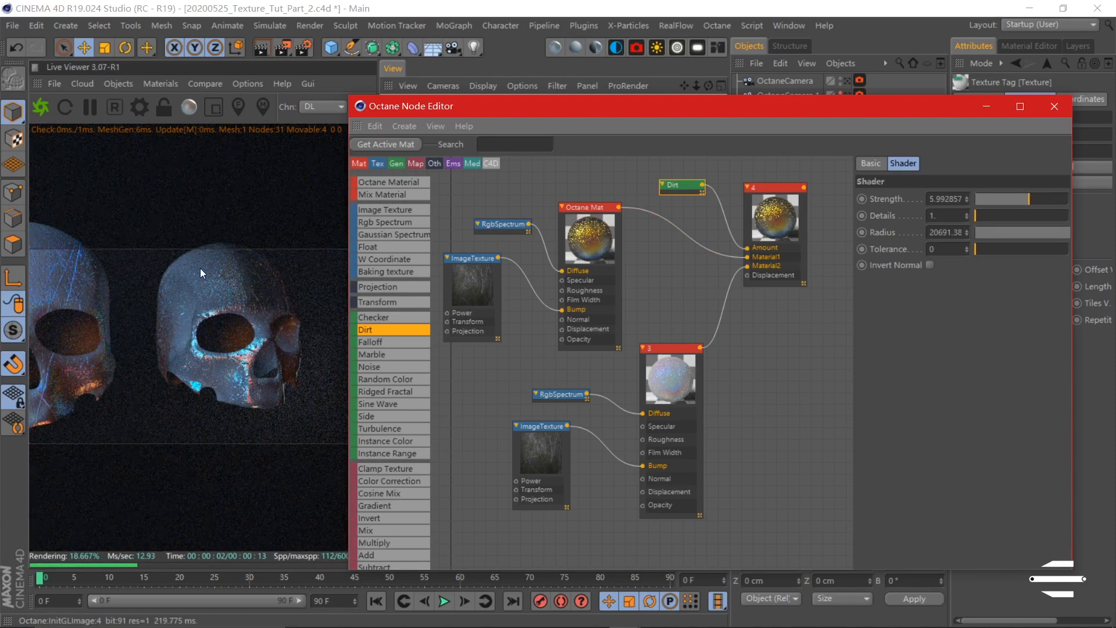
{"action": "mouse_move", "coordinate": [255, 300]}
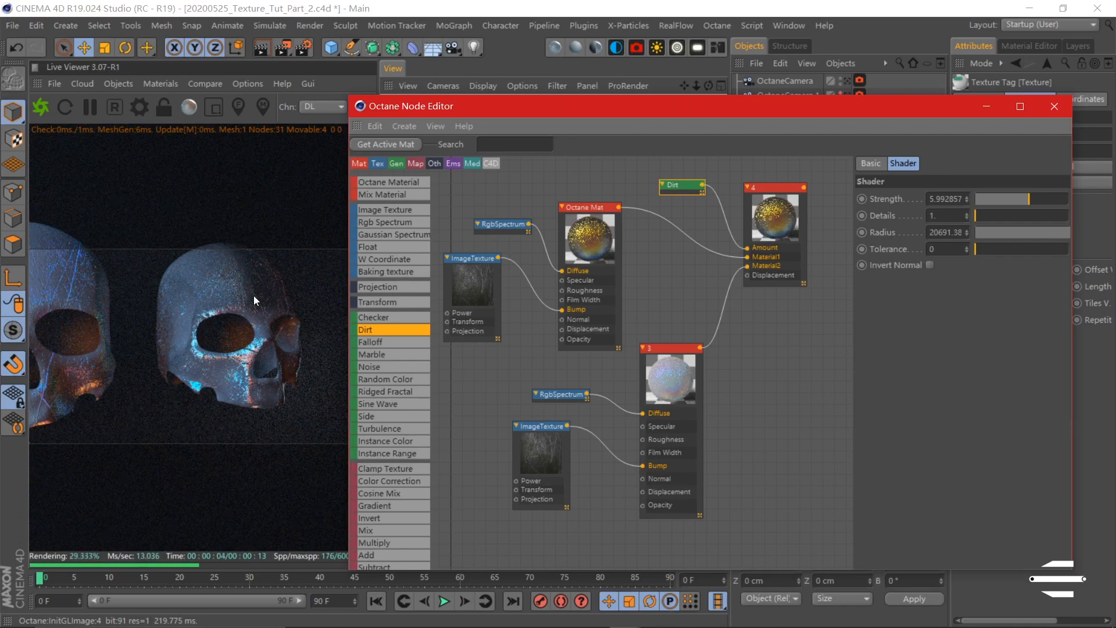
{"action": "type", "text": "10."}
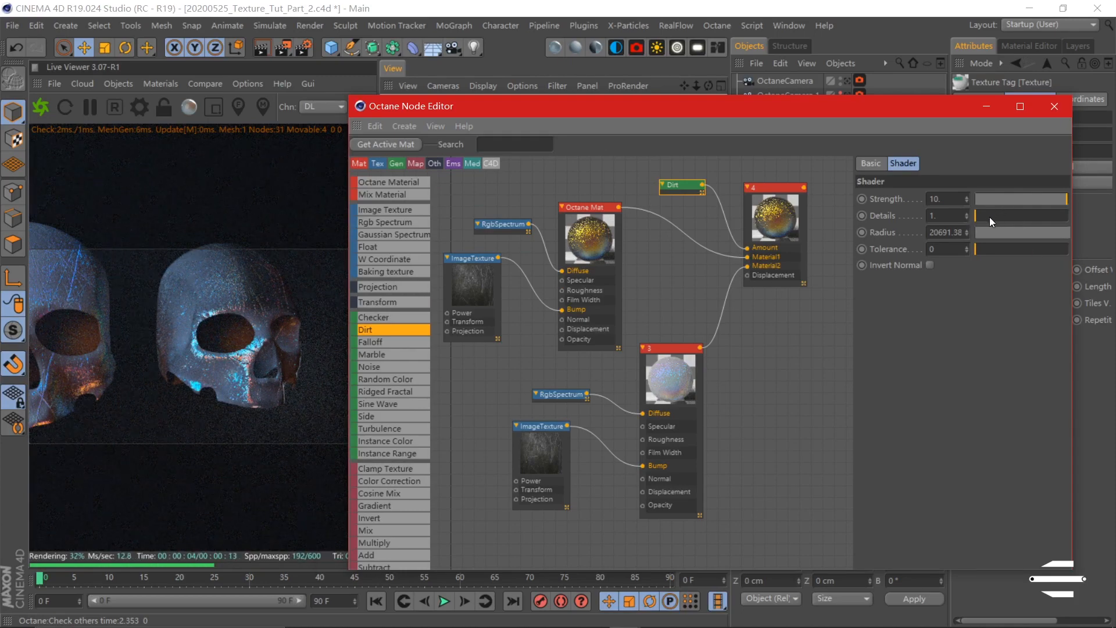
{"action": "left_click_drag", "start_coordinate": [976, 216], "coordinate": [1008, 216]}
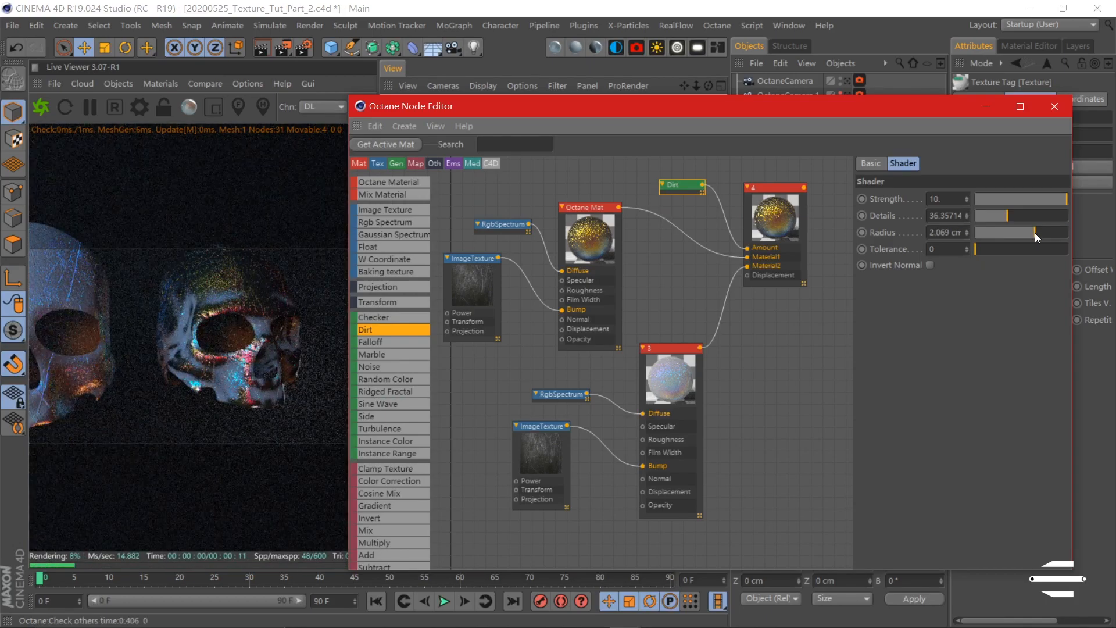
{"action": "left_click_drag", "start_coordinate": [1061, 199], "coordinate": [1003, 198]}
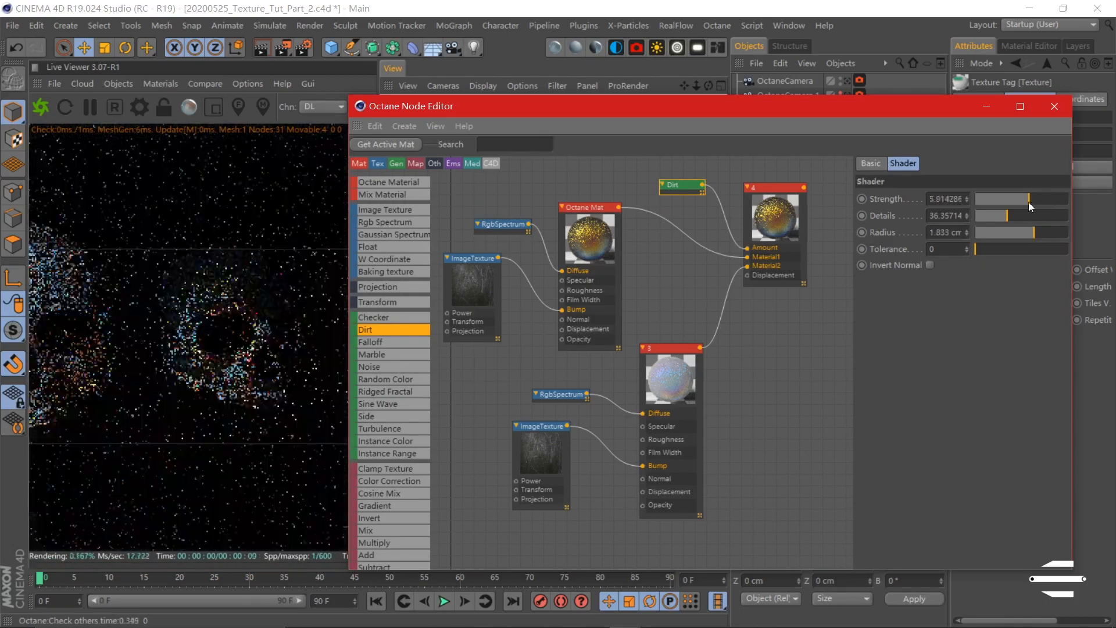
- Set Dirt strength about 8.1, tolerance 0, detail about 41.9, and tick Invert Normal
{"action": "left_click_drag", "start_coordinate": [979, 249], "coordinate": [1010, 249]}
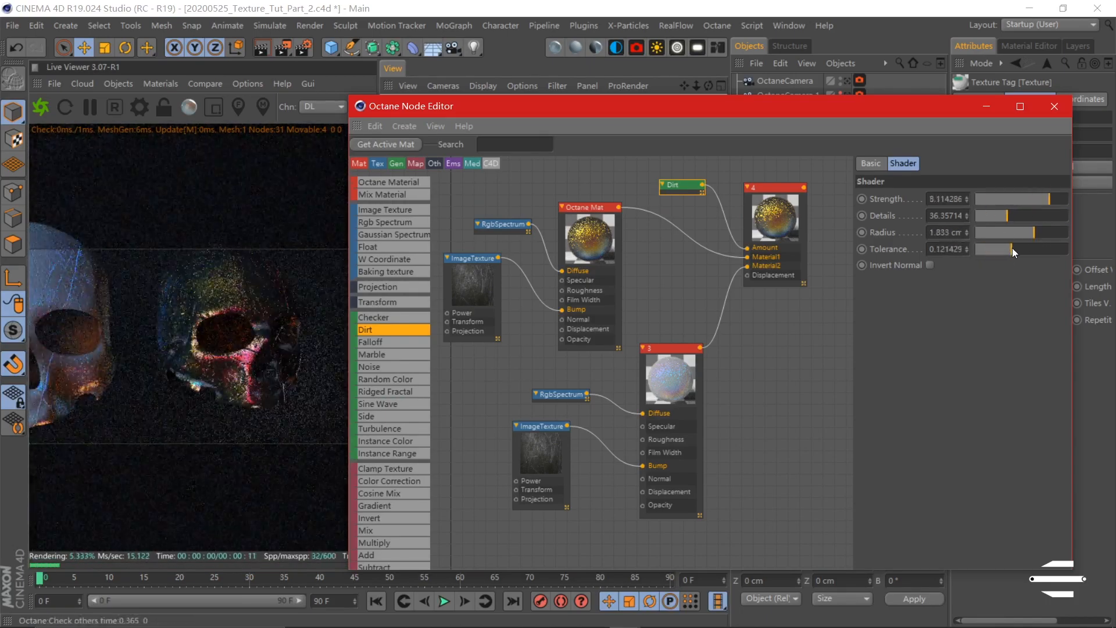
{"action": "left_click_drag", "start_coordinate": [1019, 249], "coordinate": [998, 249]}
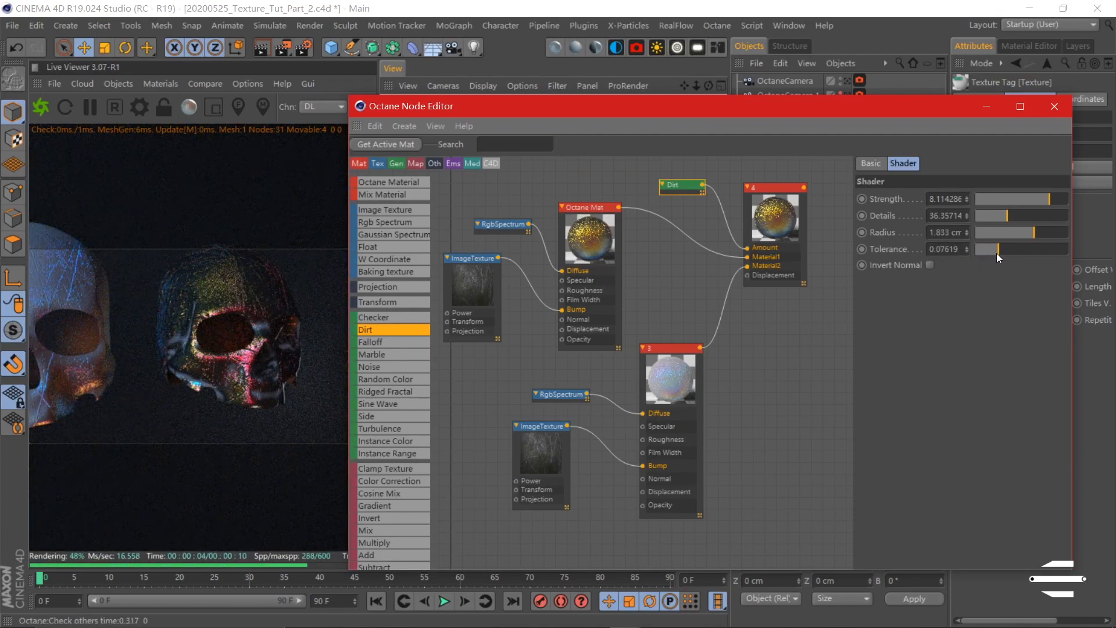
{"action": "left_click_drag", "start_coordinate": [1033, 249], "coordinate": [976, 248]}
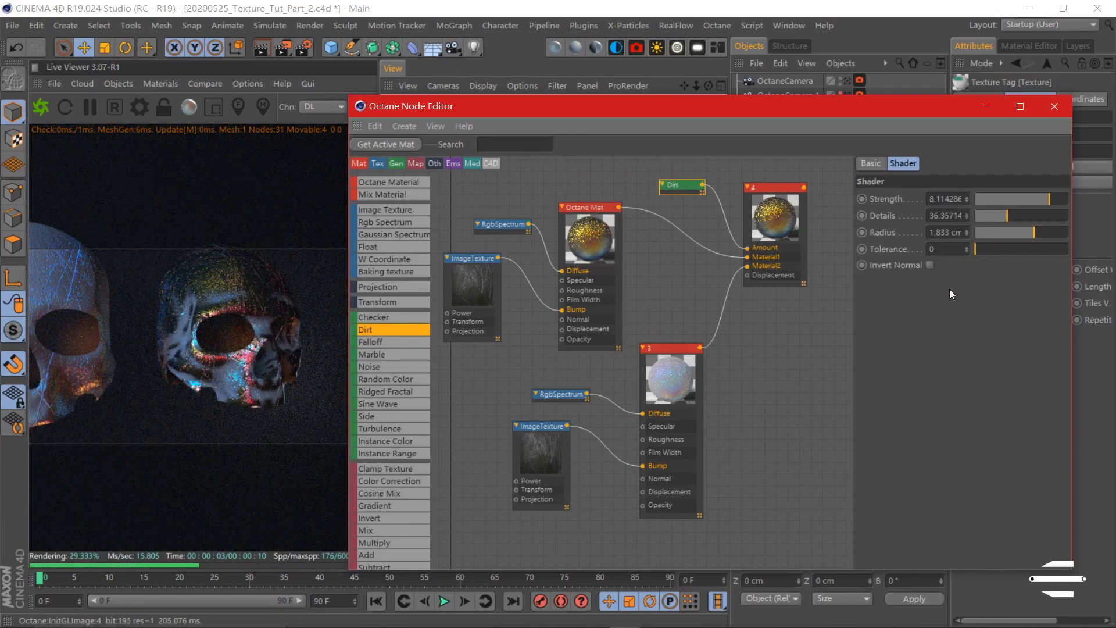
{"action": "left_click_drag", "start_coordinate": [1020, 215], "coordinate": [1004, 216]}
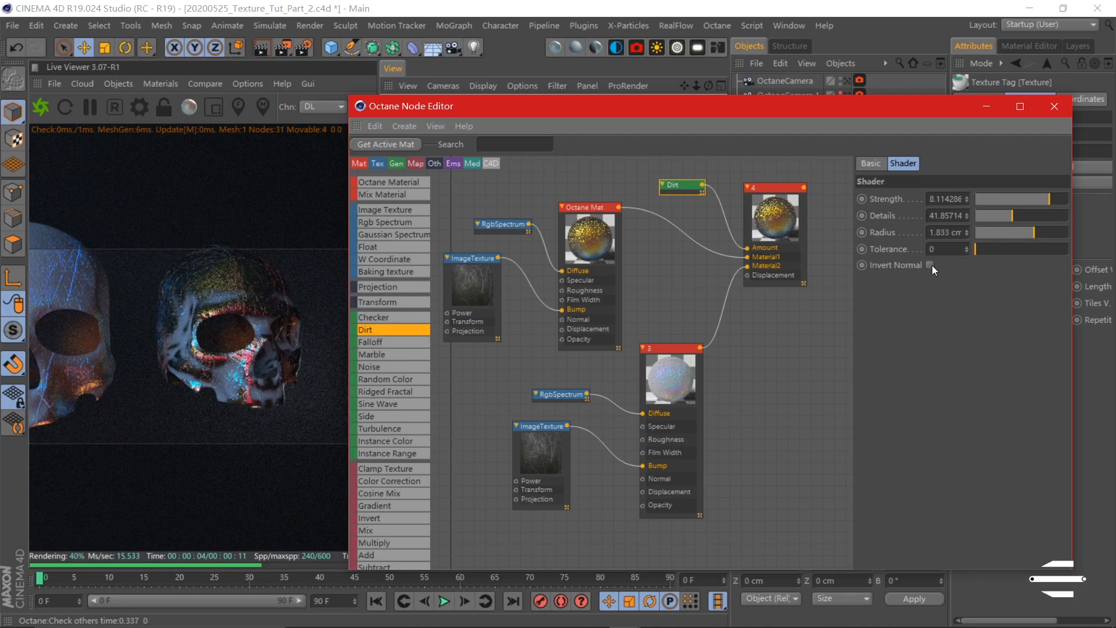
{"action": "left_click", "coordinate": [928, 265]}
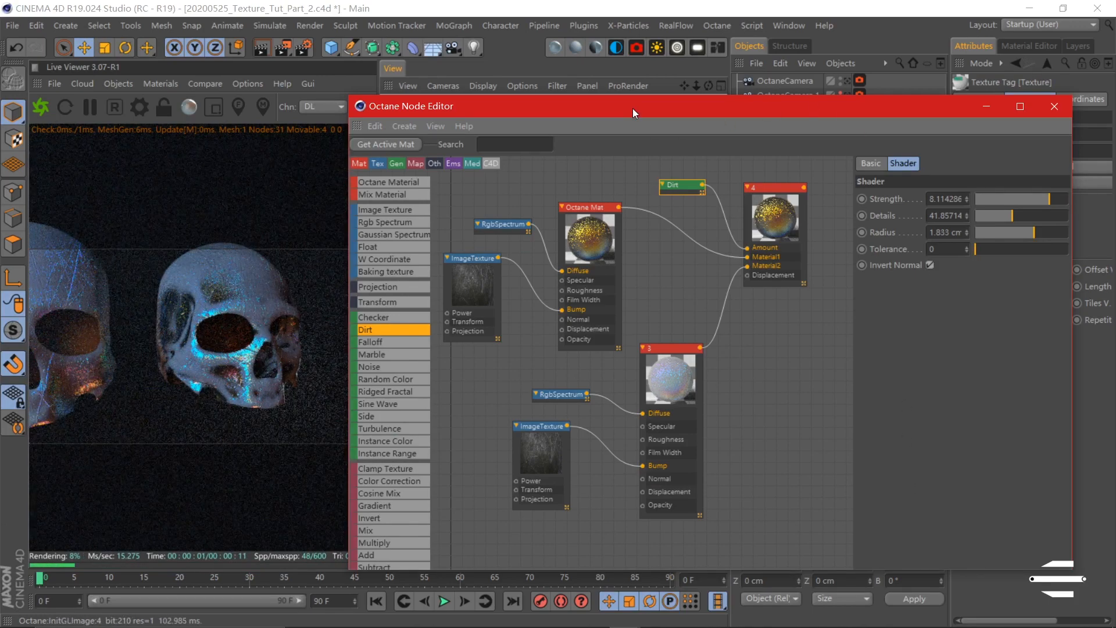
- Set the gold copy's film width to about 0.38 and render to Picture Viewer, discarding old renders
{"action": "left_click_drag", "start_coordinate": [634, 106], "coordinate": [712, 144]}
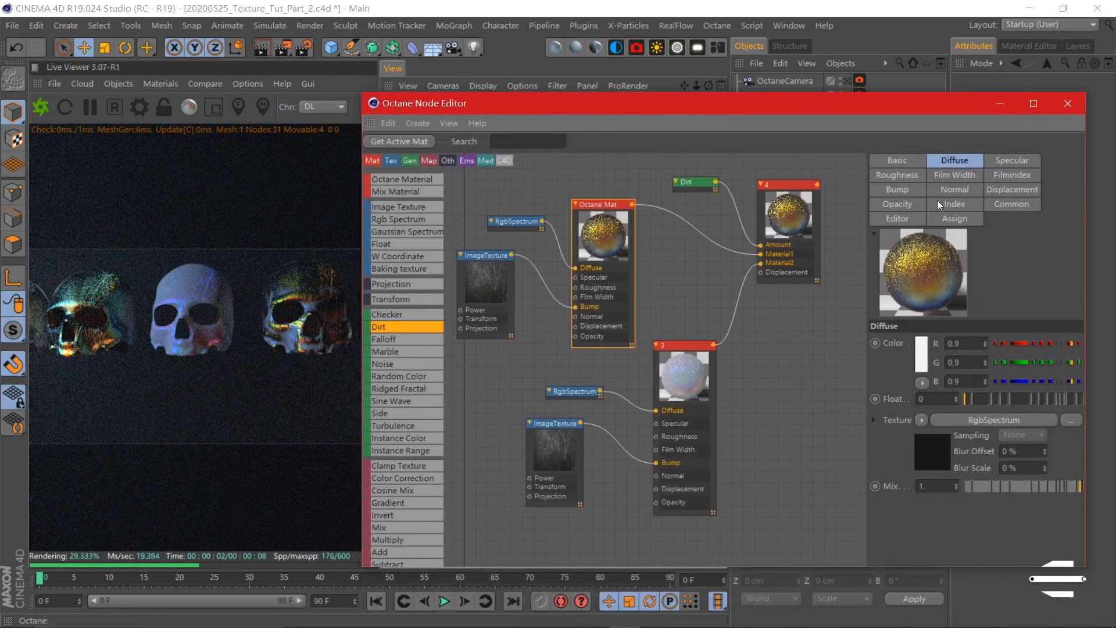
{"action": "left_click", "coordinate": [953, 176]}
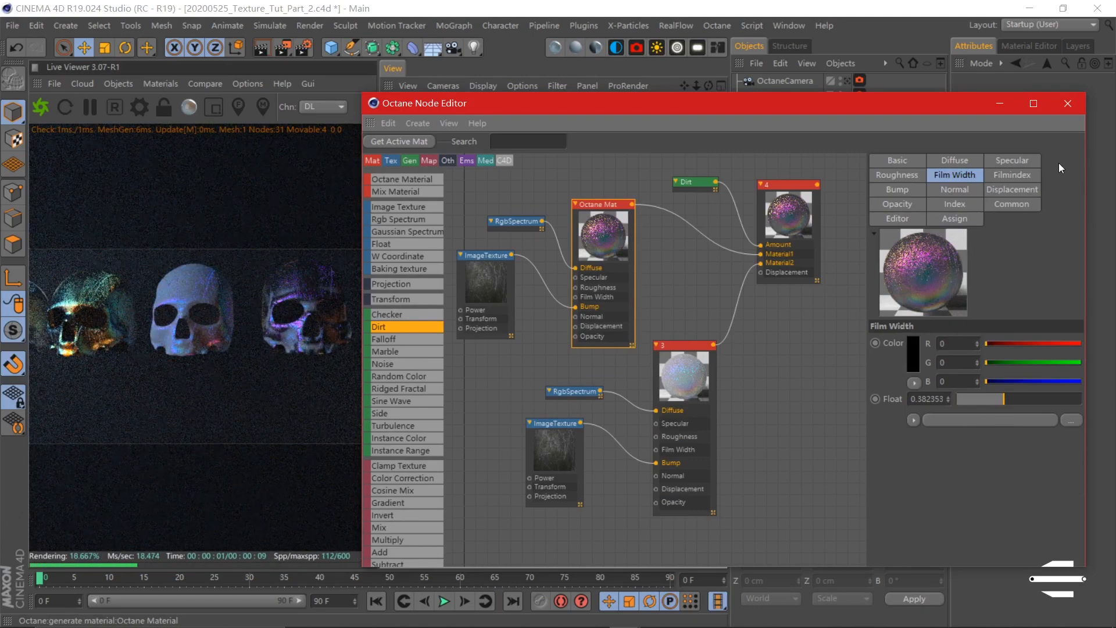
{"action": "left_click", "coordinate": [1068, 103]}
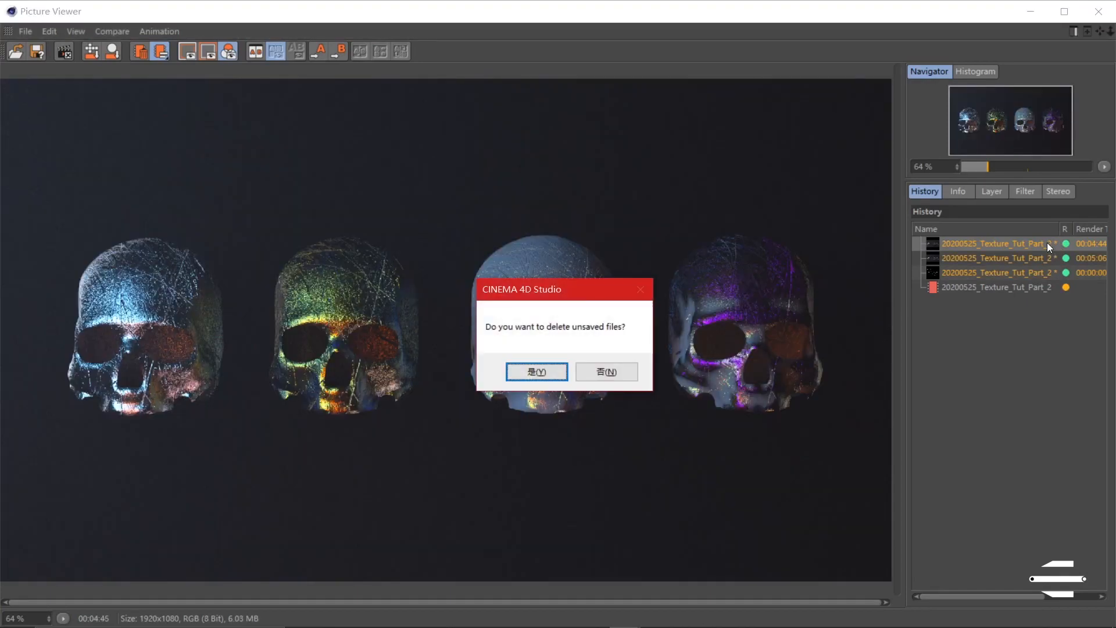
{"action": "left_click", "coordinate": [537, 372]}
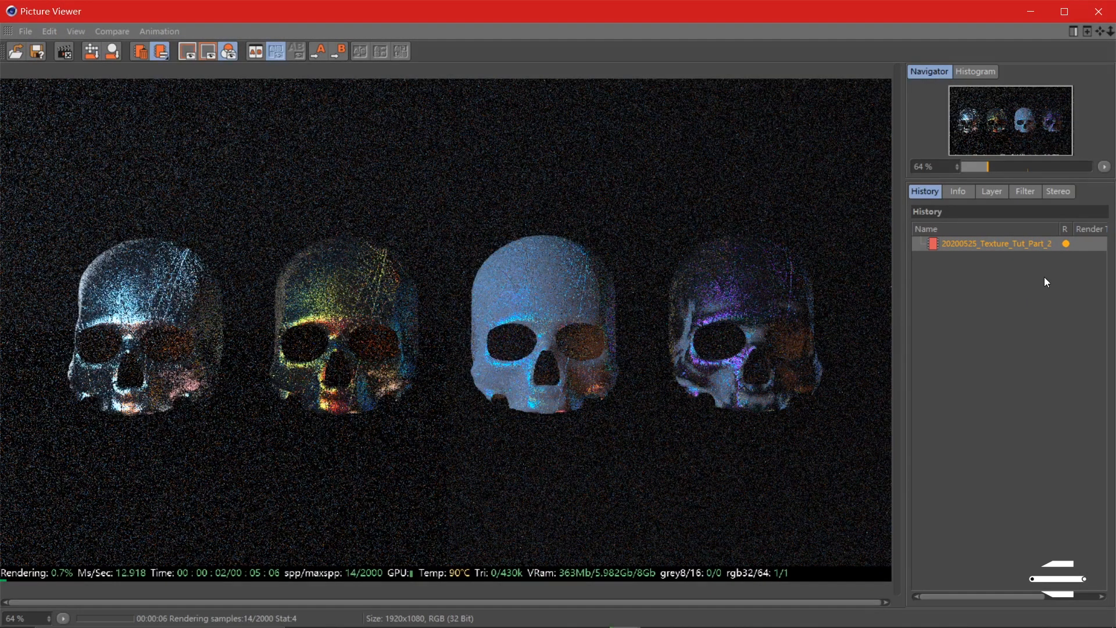